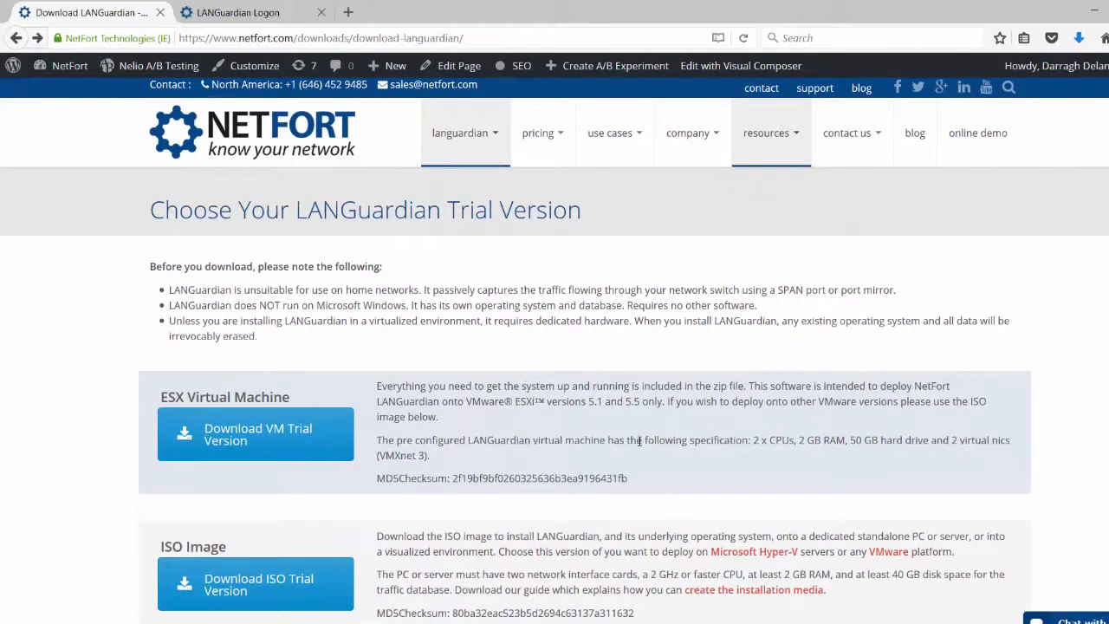
mouse_move(607, 359)
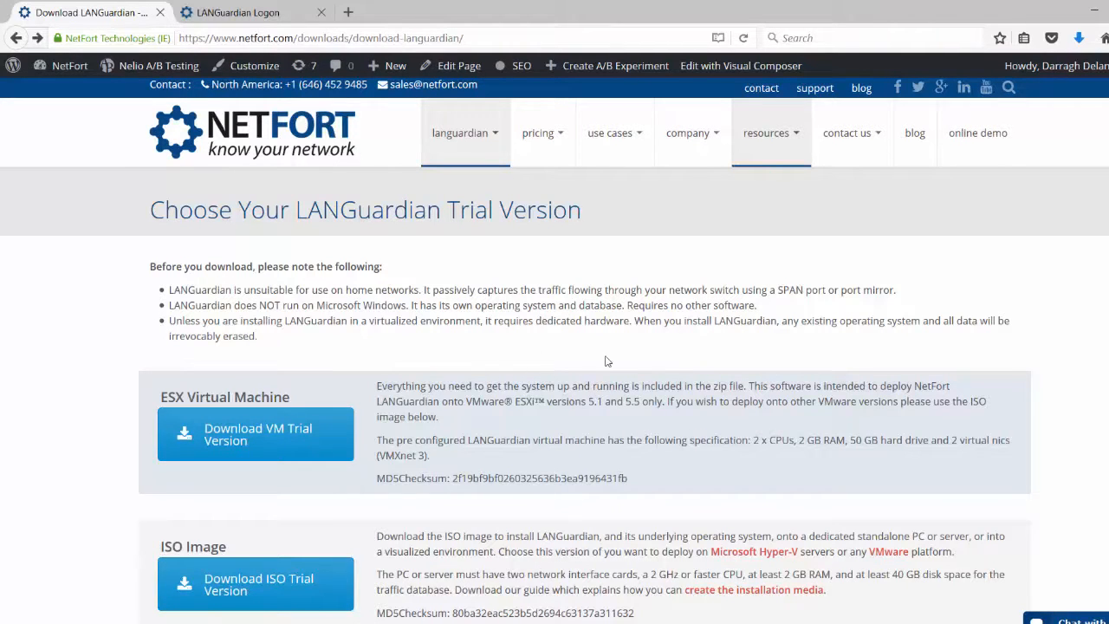
Step: Follow the 'create the installation media' link in the download page's USB Image section
scroll(down, 3)
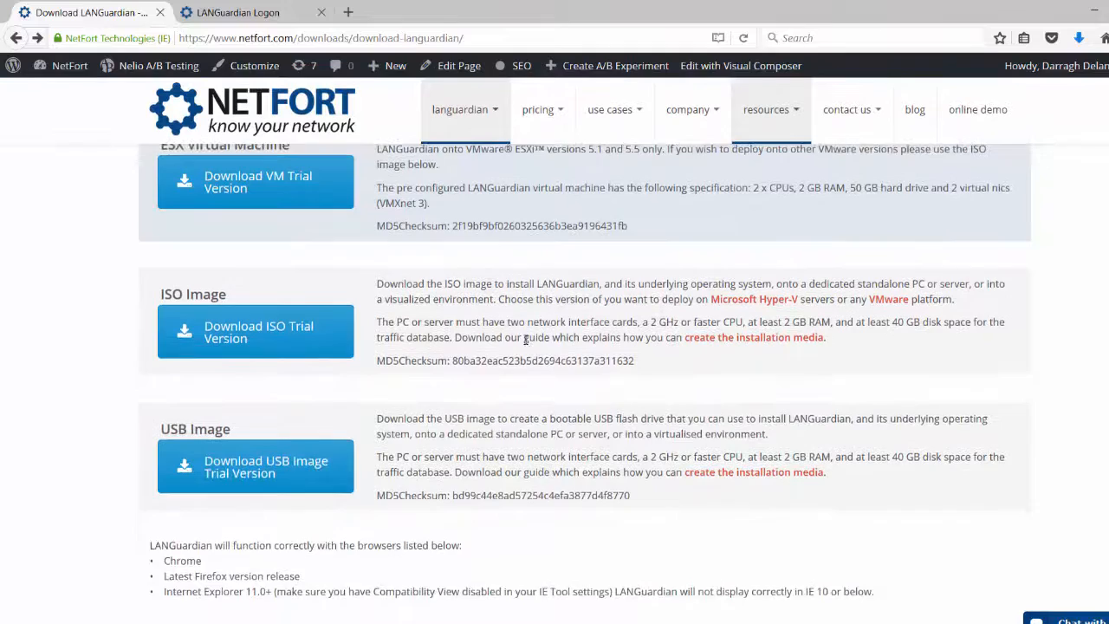
scroll(up, 3)
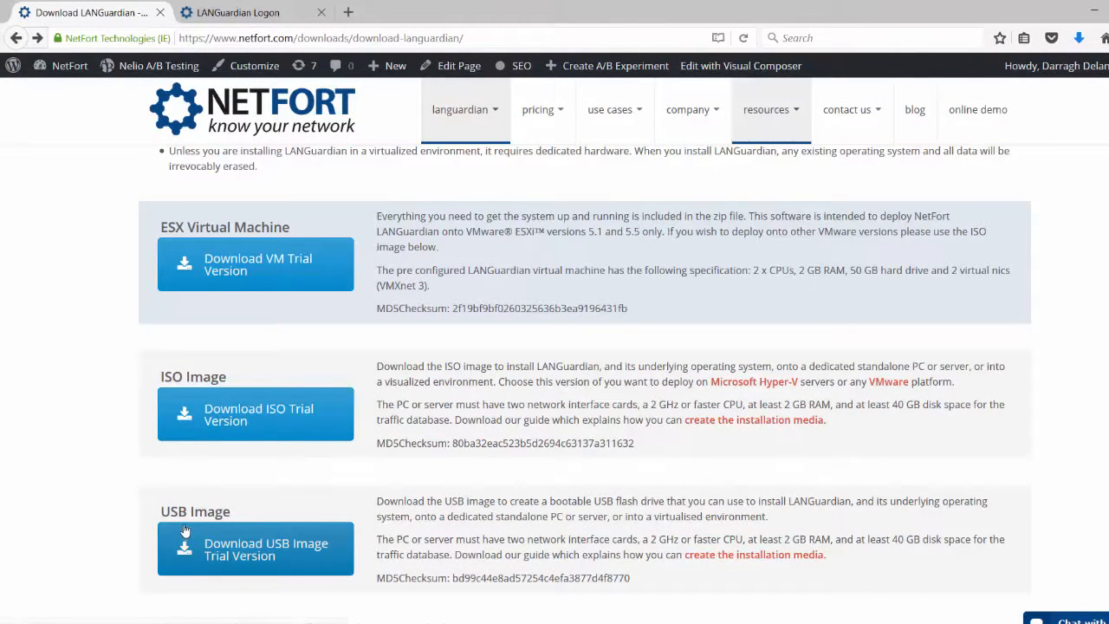
mouse_move(186, 542)
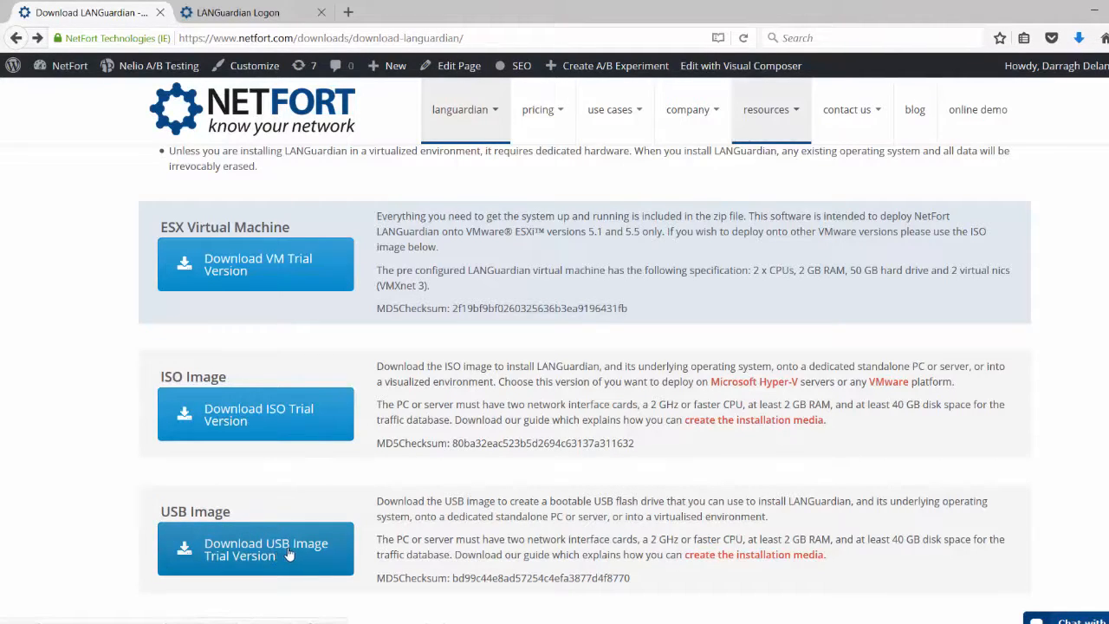
mouse_move(759, 562)
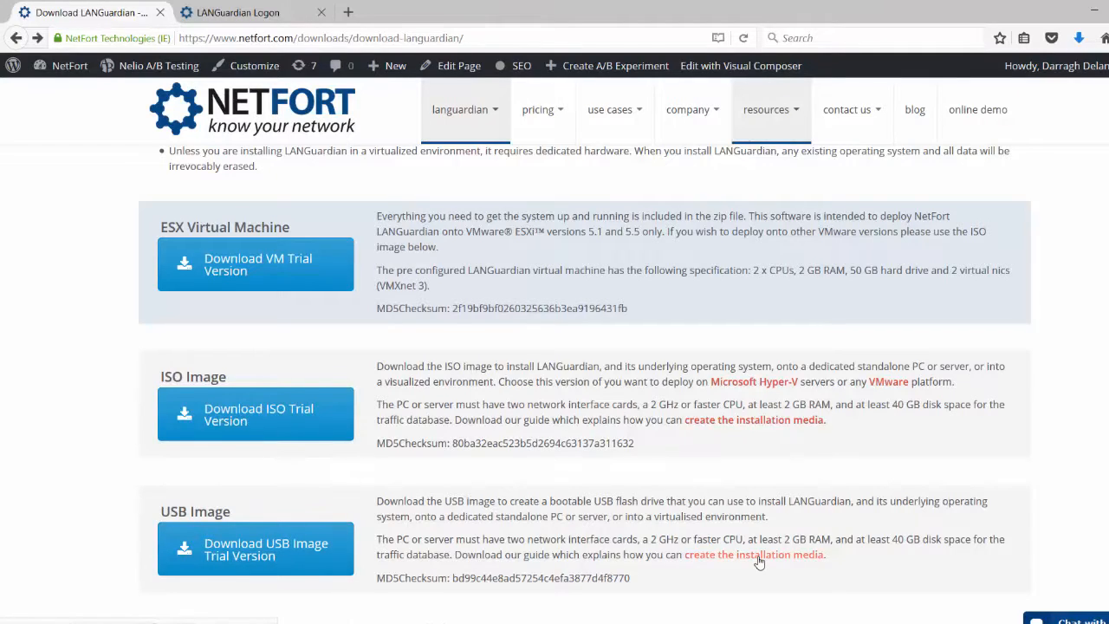
click(756, 554)
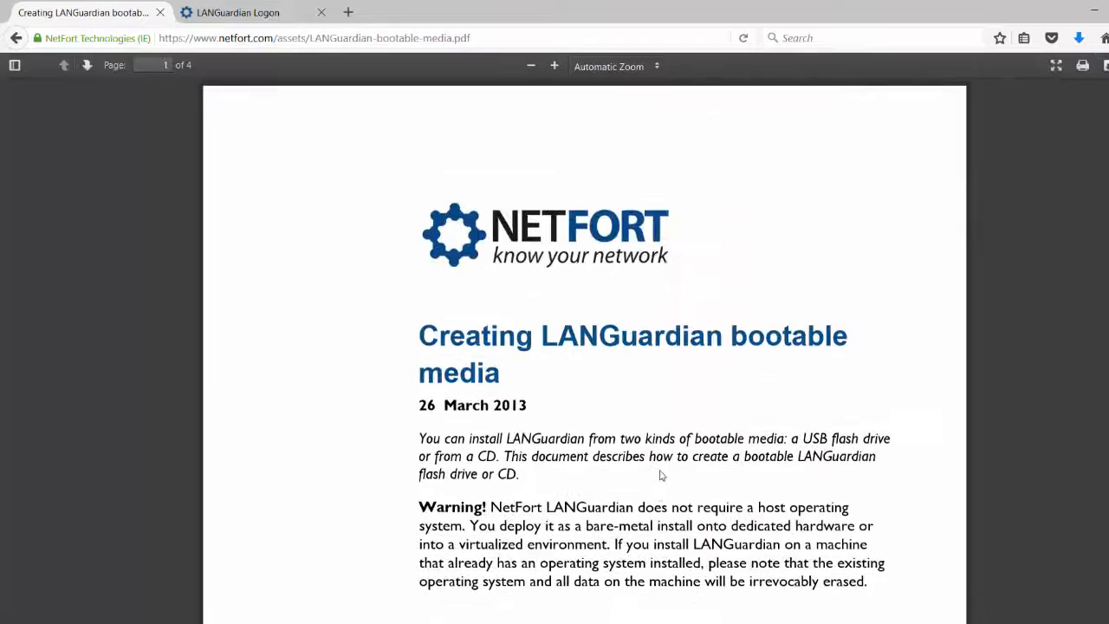
Step: Scroll the bootable-media guide to page 2 with the ImageWriter download and install steps
scroll(down, 3)
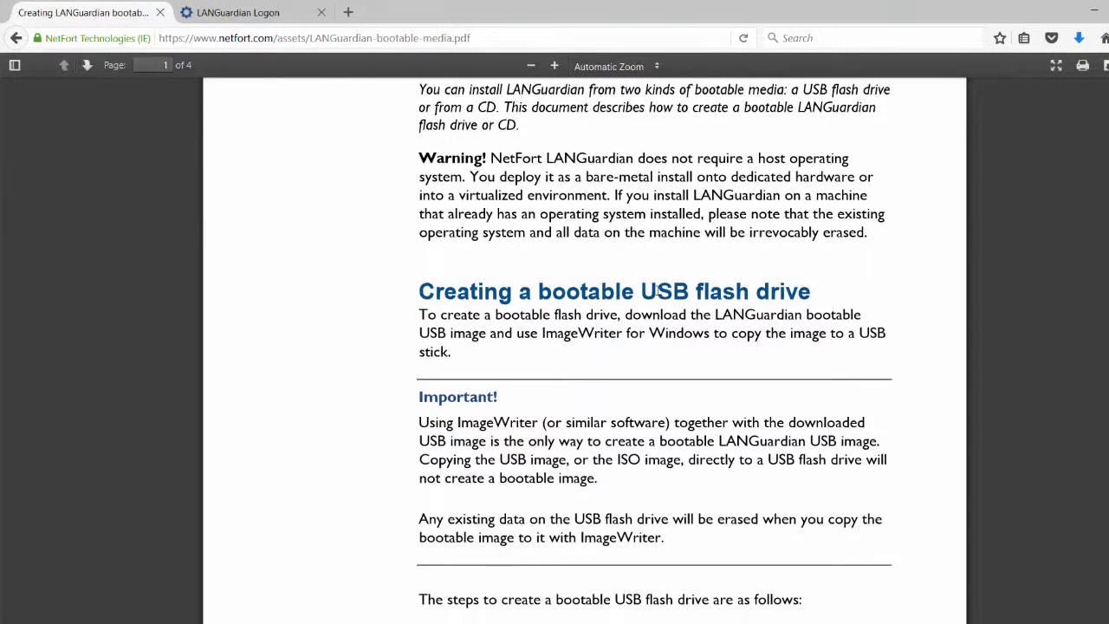
scroll(down, 3)
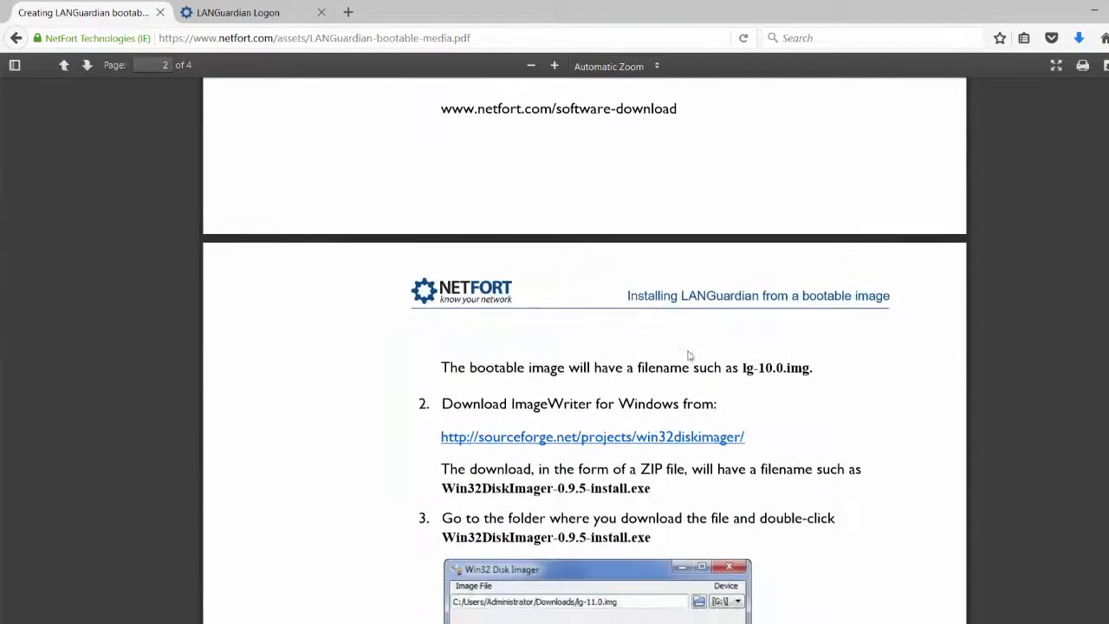
mouse_move(707, 447)
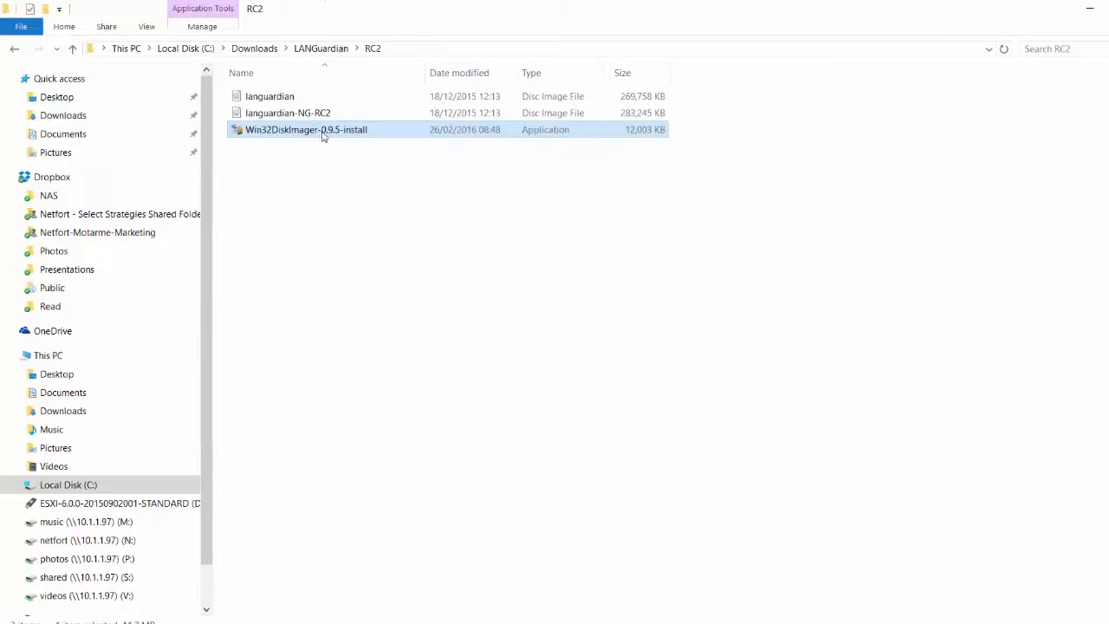
Step: Launch Win32 Disk Imager and browse into Downloads > LANGuardian > RC2 for the disk image
double_click(305, 128)
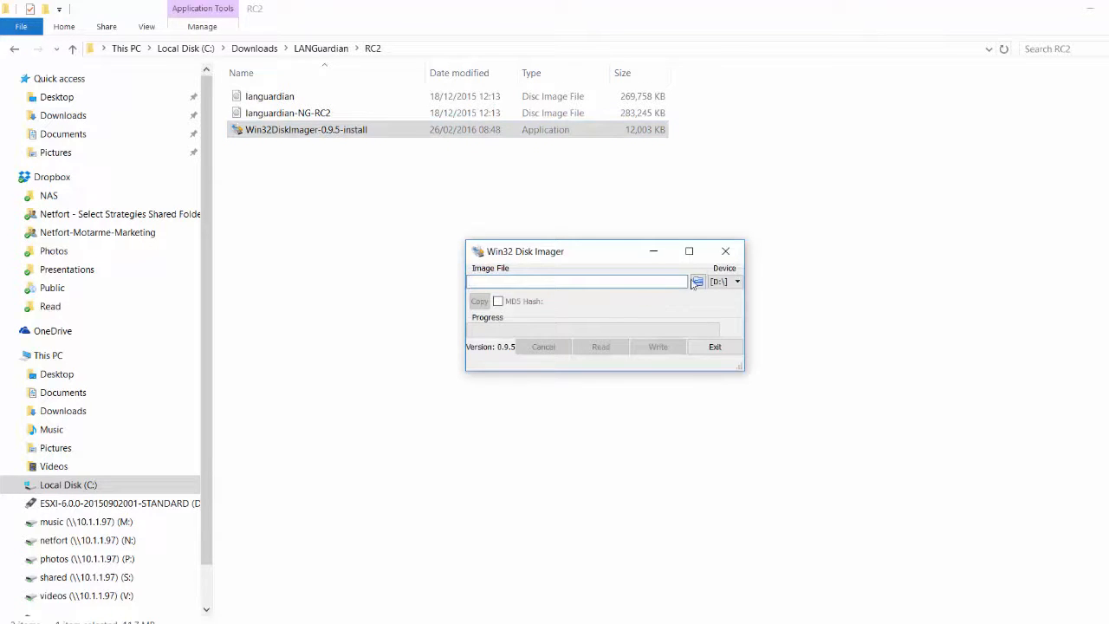
click(697, 280)
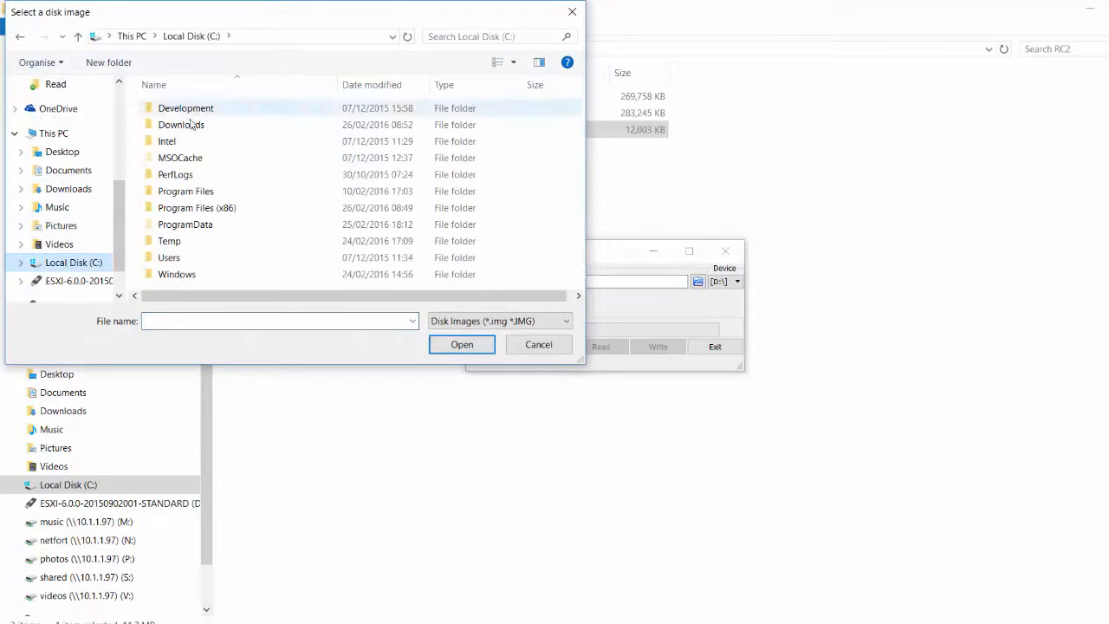
double_click(180, 125)
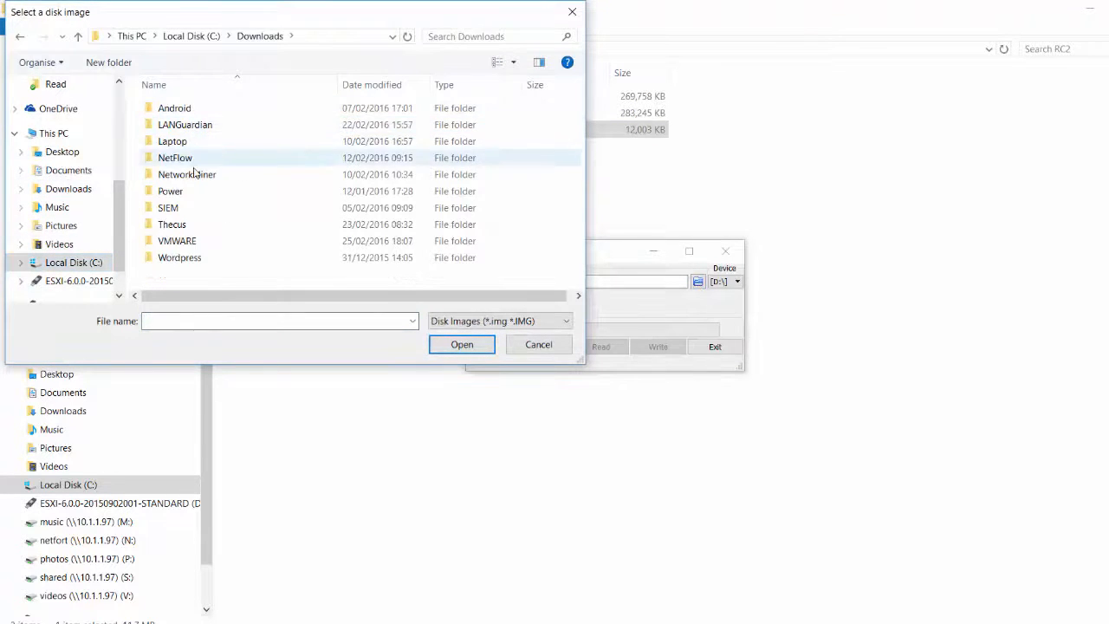
double_click(184, 125)
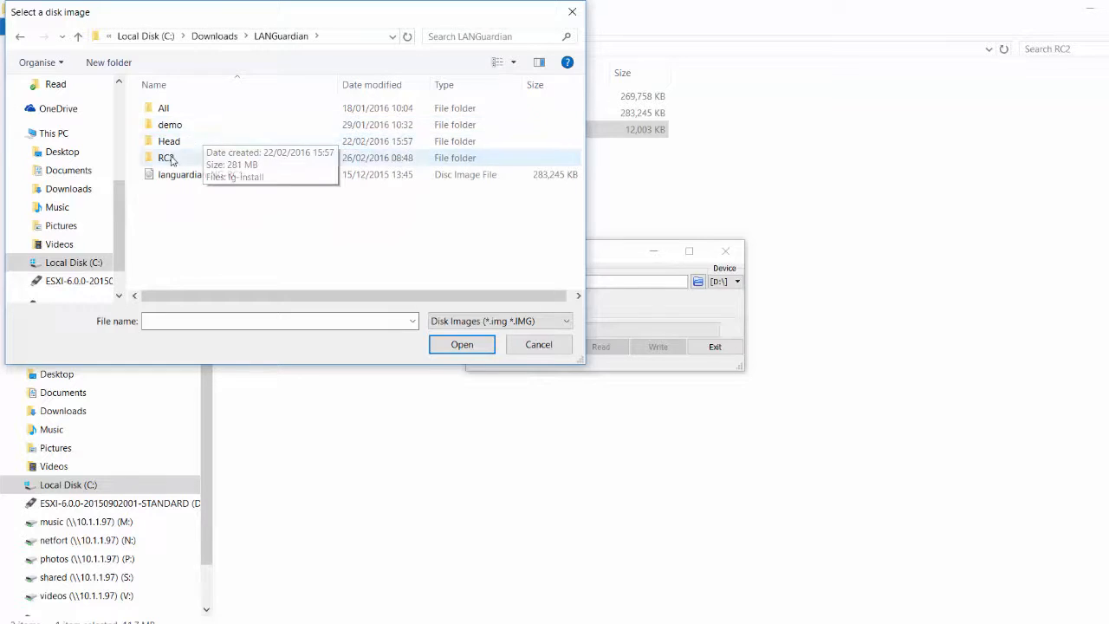
double_click(164, 157)
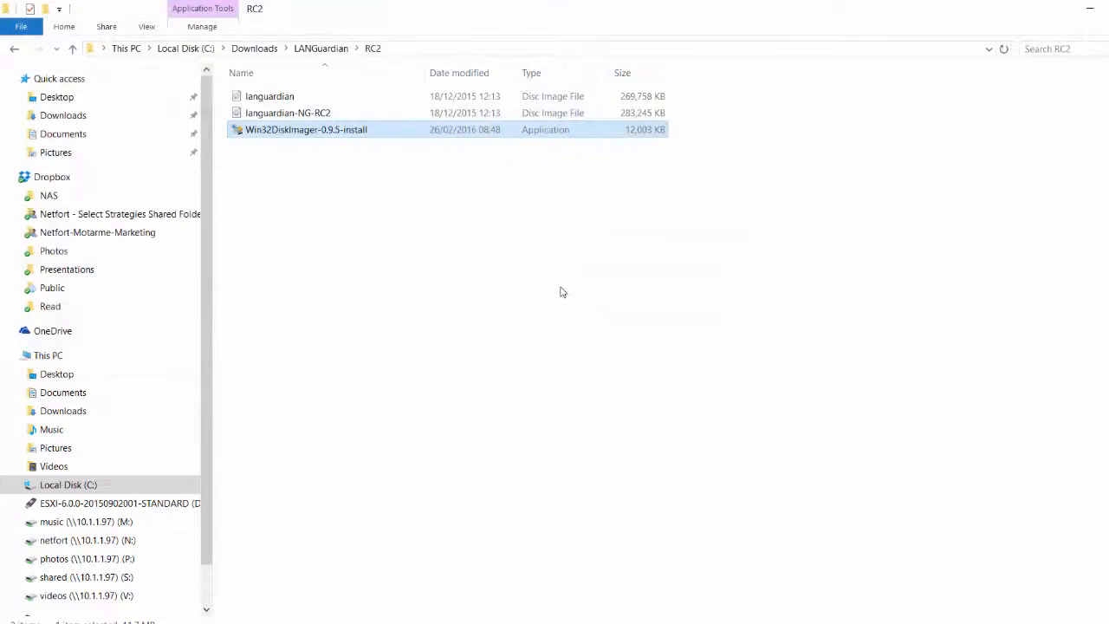
Step: Write languardian-NG-RC2.img to drive D:, confirming the overwrite
double_click(305, 128)
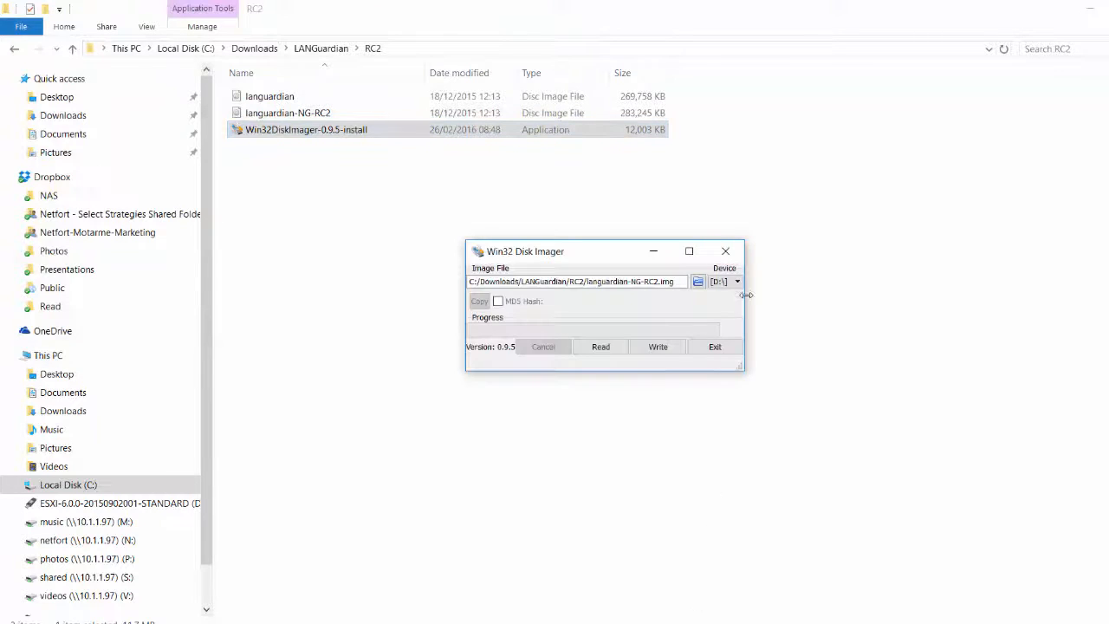
click(738, 281)
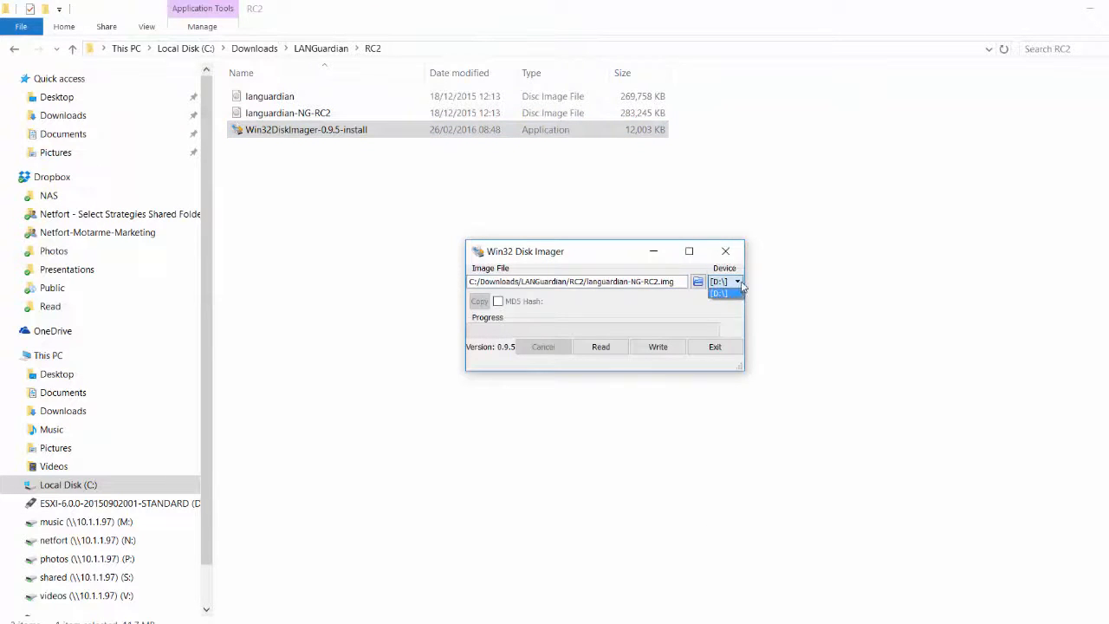
click(721, 292)
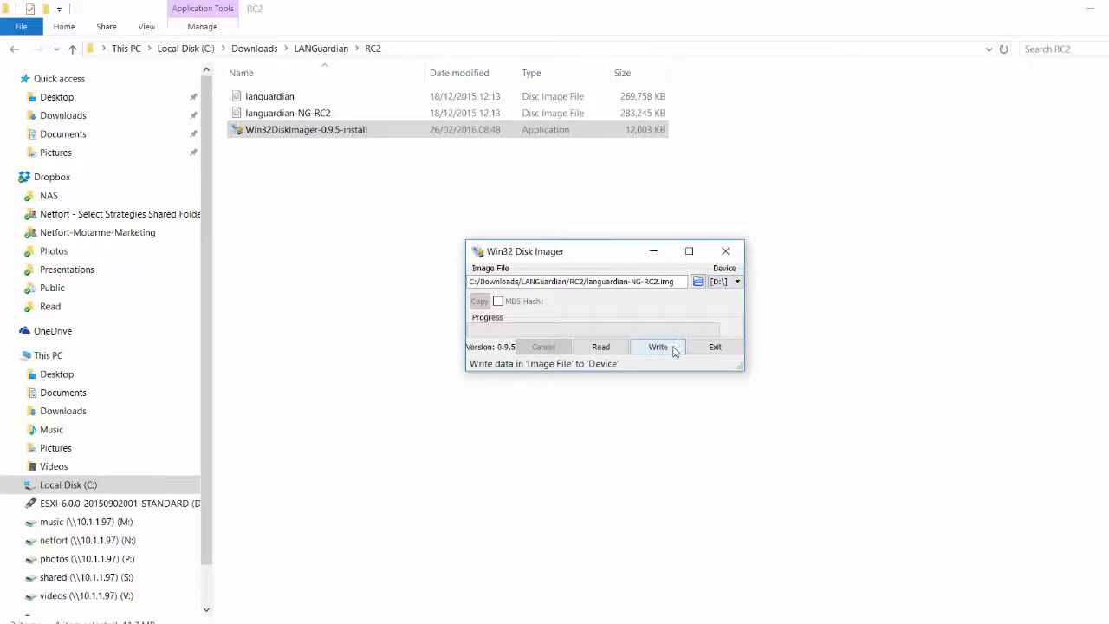
click(657, 347)
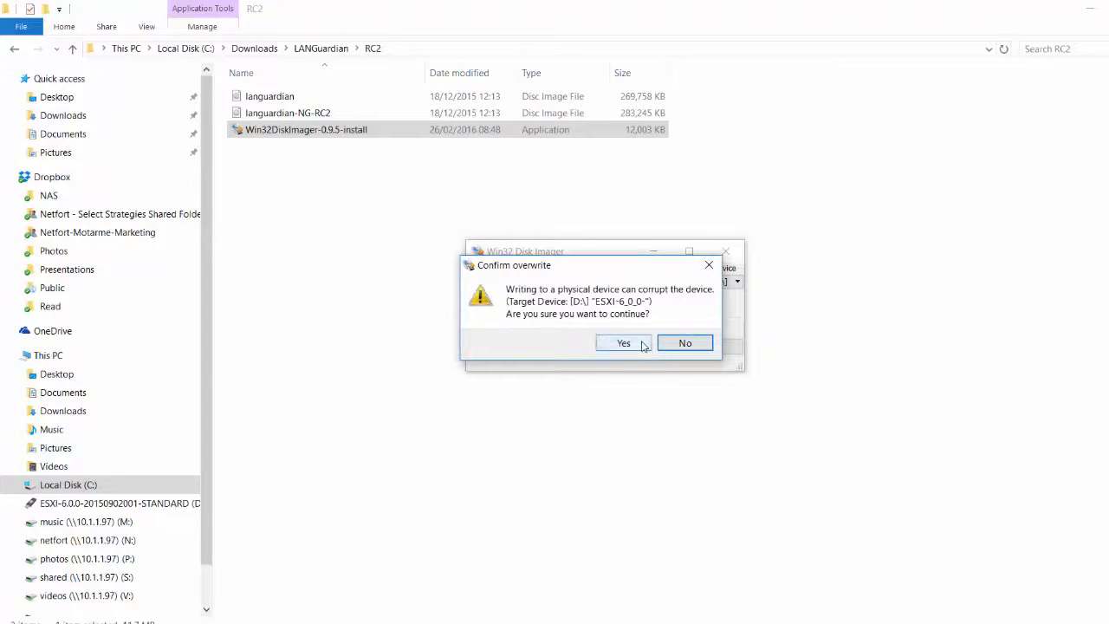
click(623, 343)
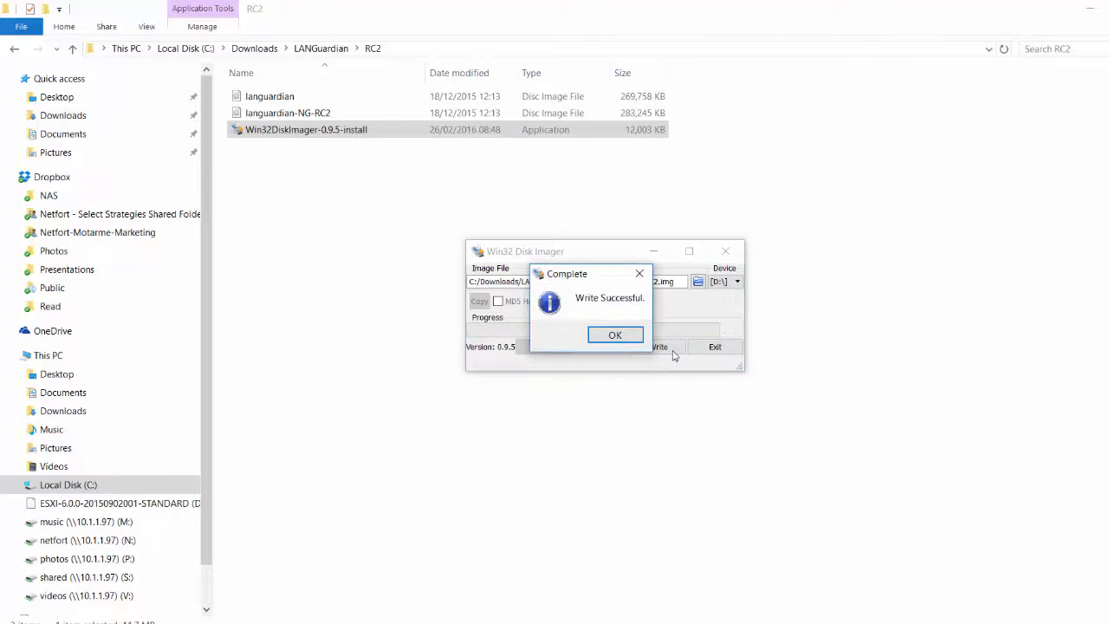
mouse_move(624, 357)
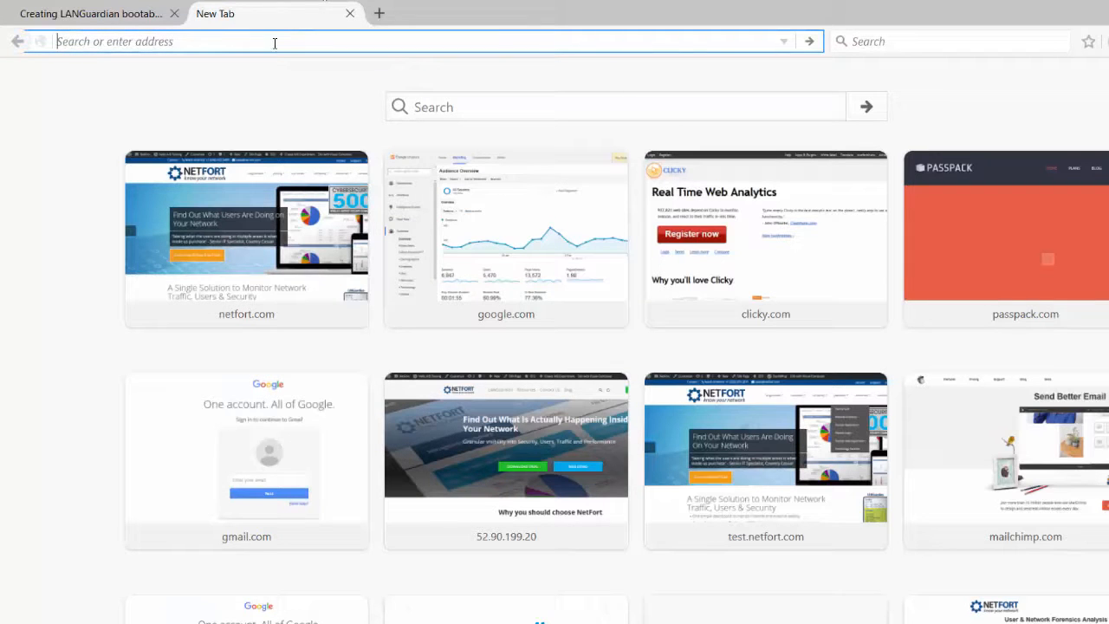
Step: Browse to the LANGuardian wizard at 10.1.1.210 and agree to the licensing terms
text(10.1.1.210)
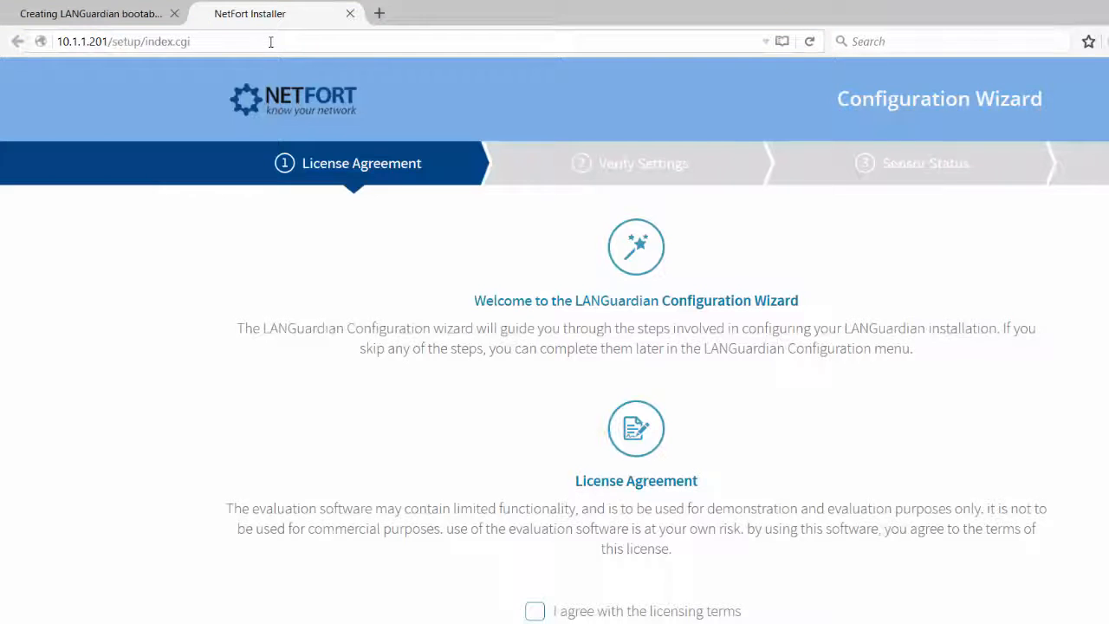
mouse_move(662, 285)
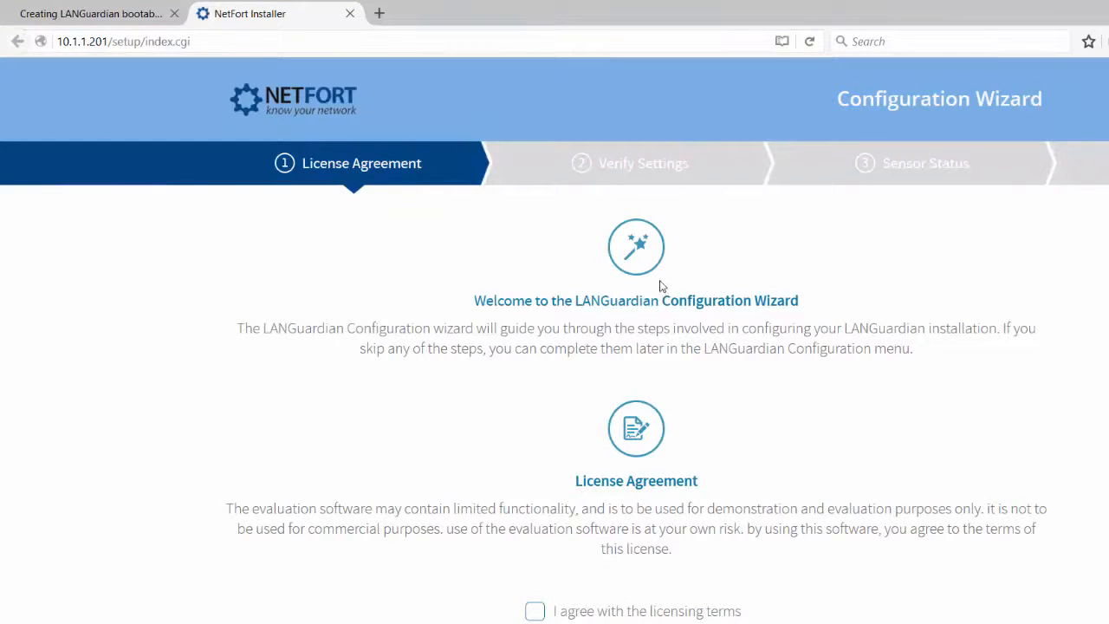
mouse_move(598, 286)
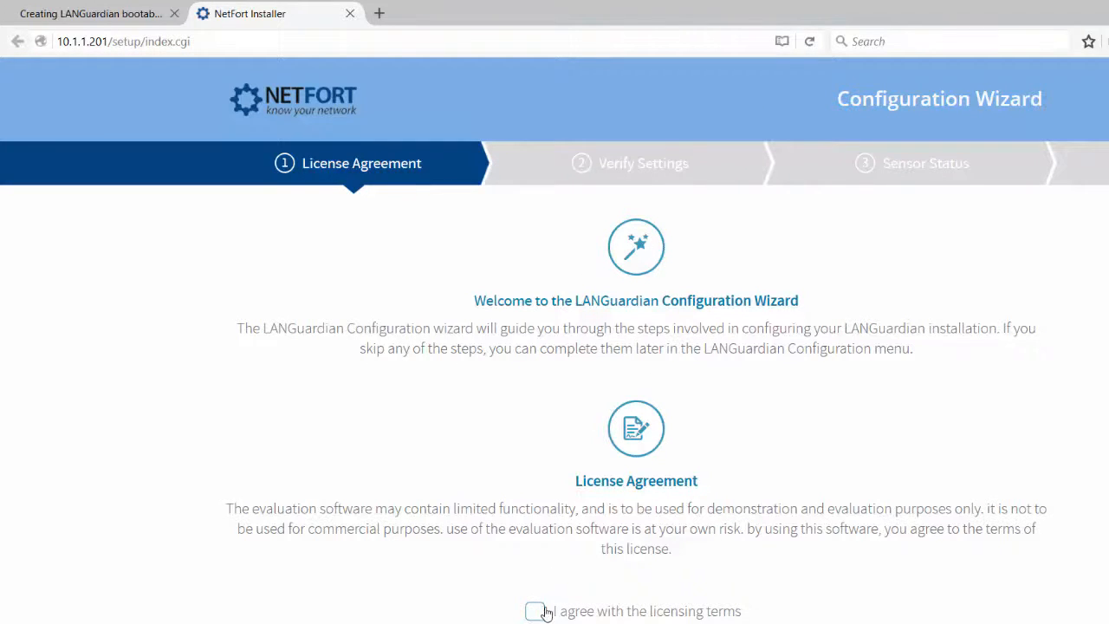
click(537, 612)
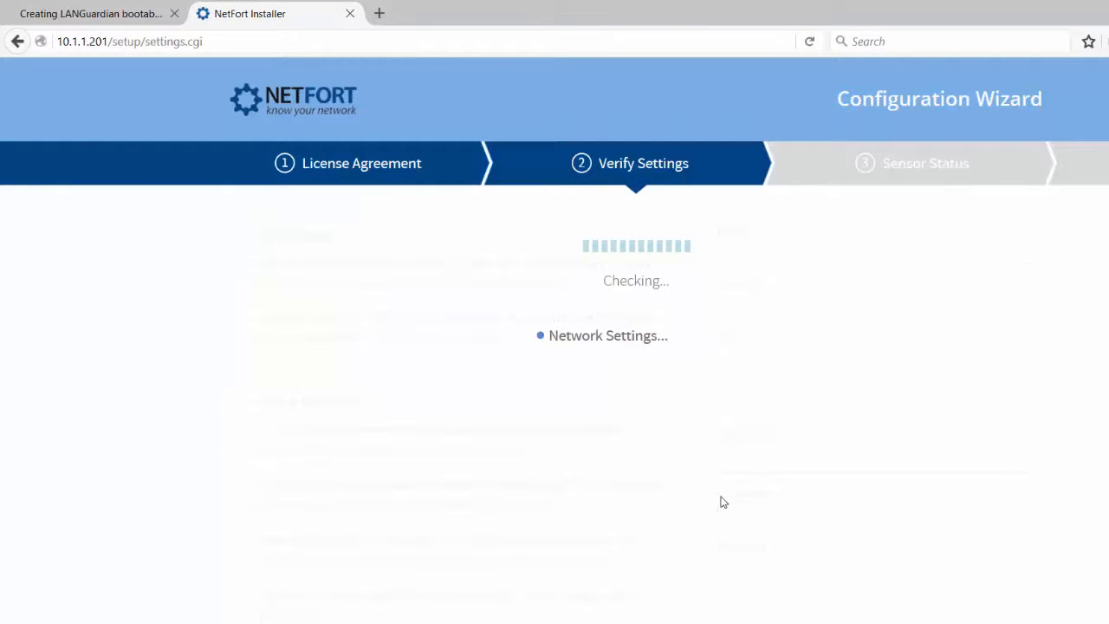
mouse_move(658, 499)
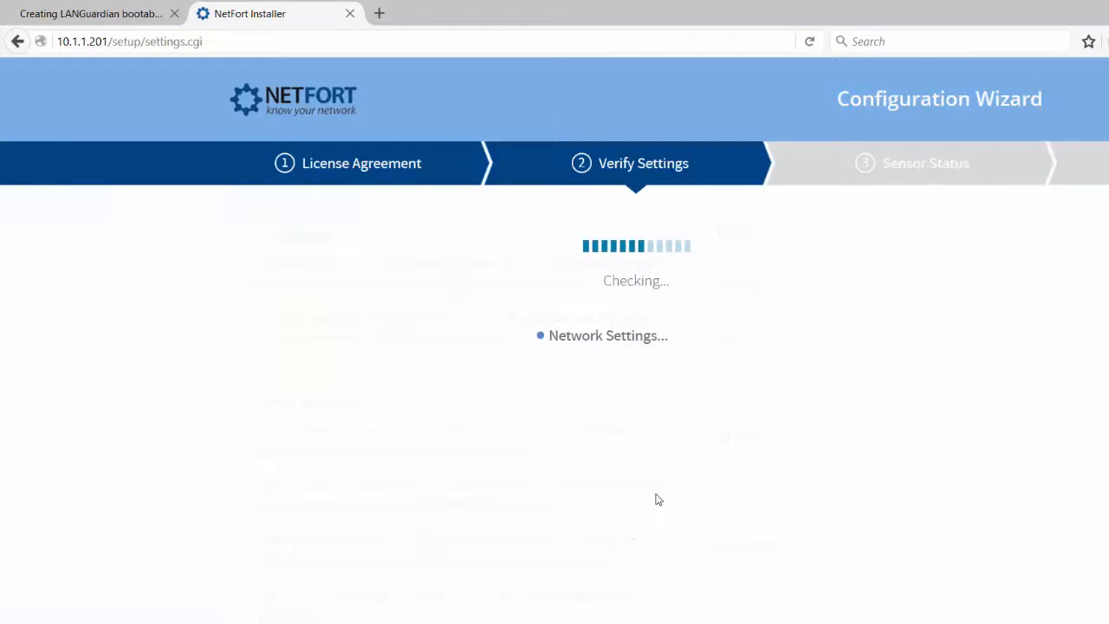
mouse_move(669, 499)
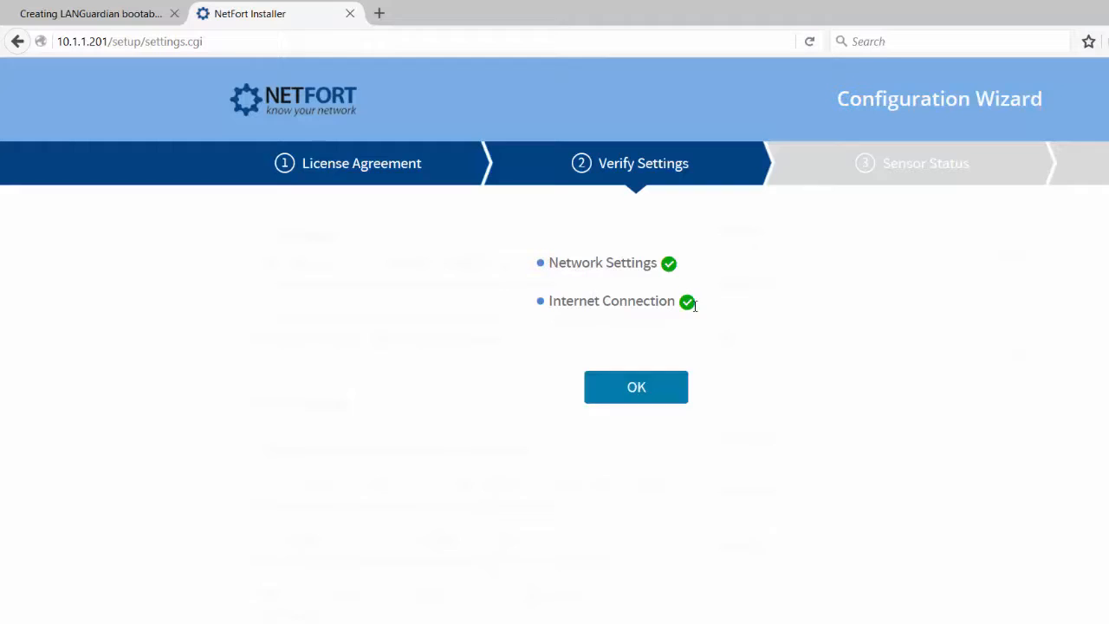
Step: Accept the passed network settings and internet connection checks with OK
click(634, 387)
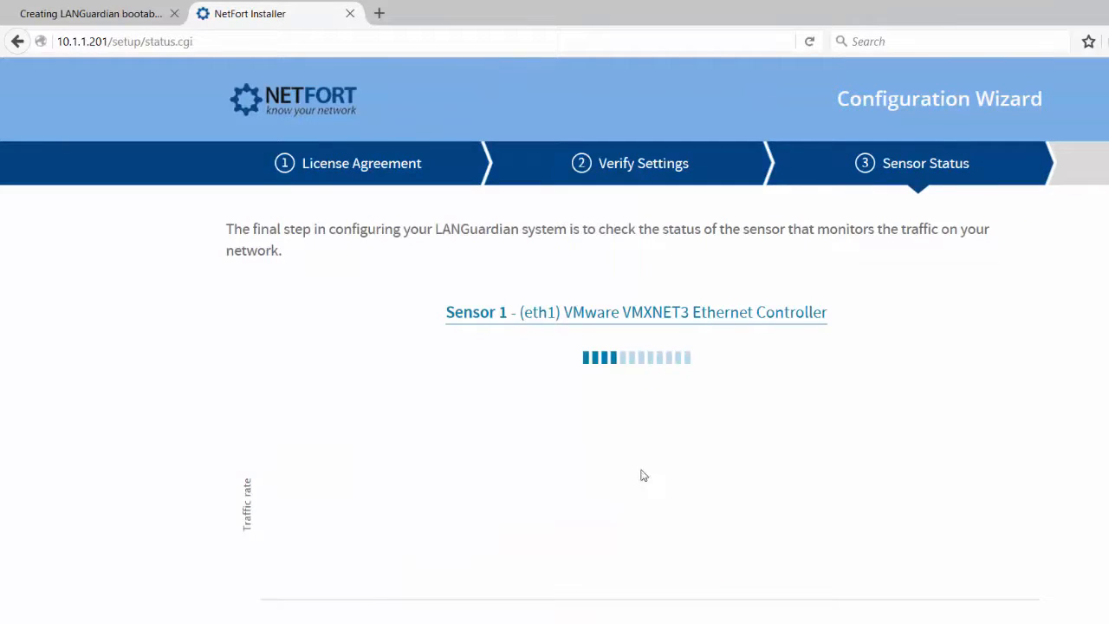
mouse_move(624, 482)
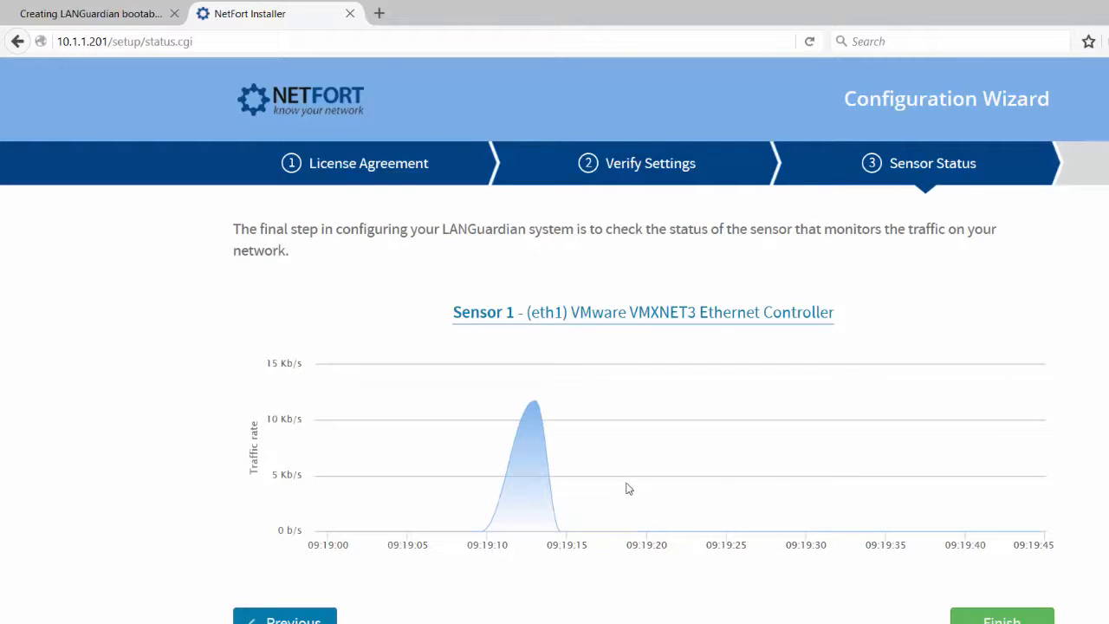
mouse_move(636, 492)
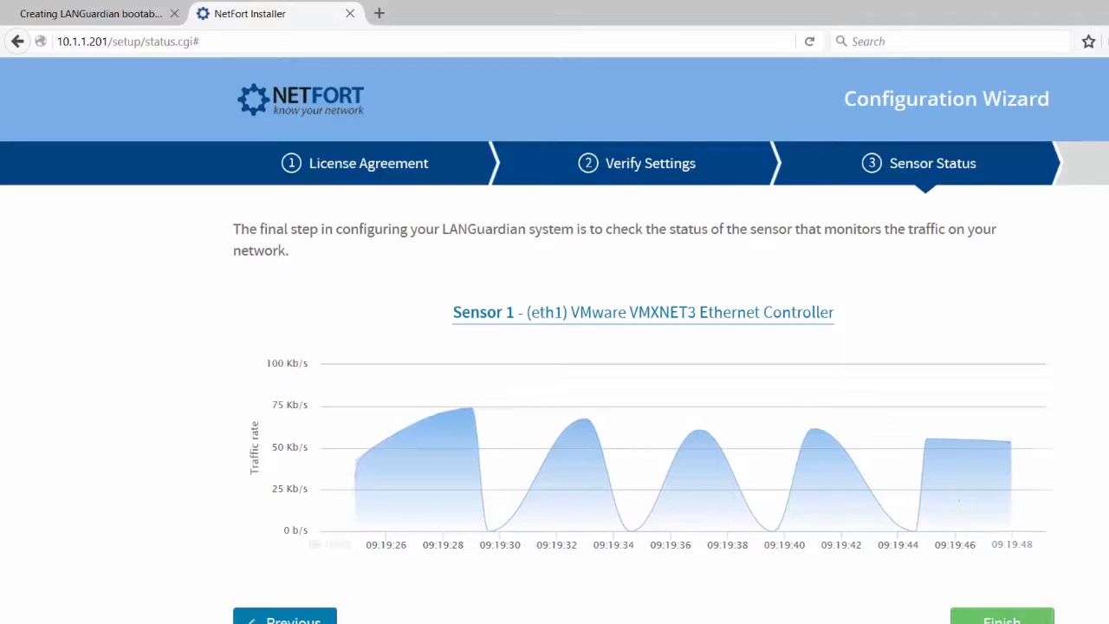
Step: Finish the wizard and log in as Administrator with the default password
click(1001, 620)
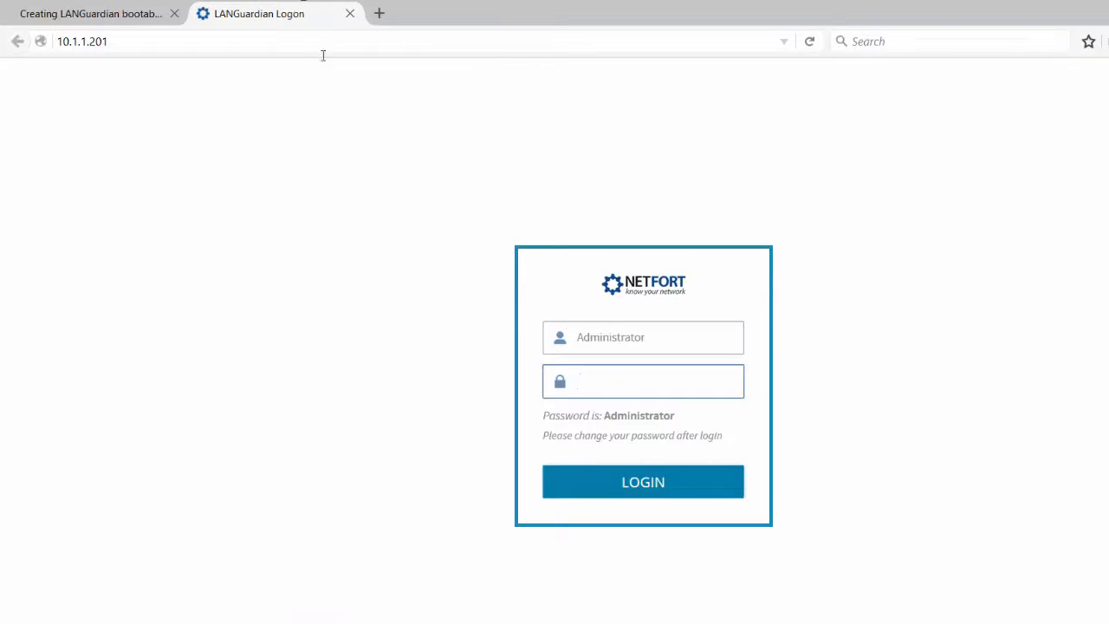
click(643, 381)
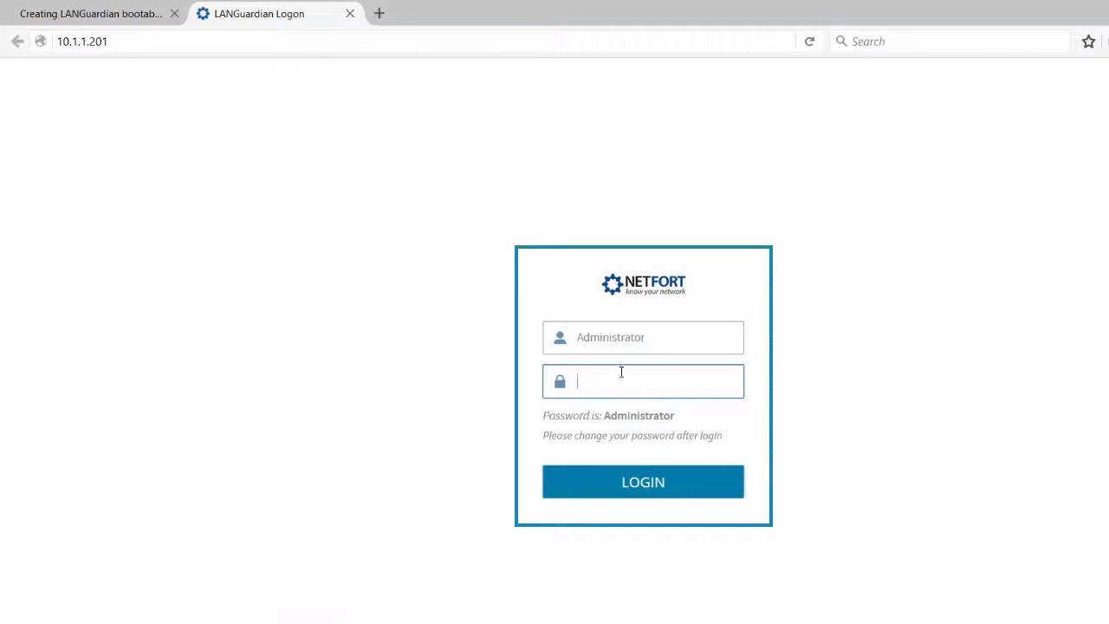
text(Administrator)
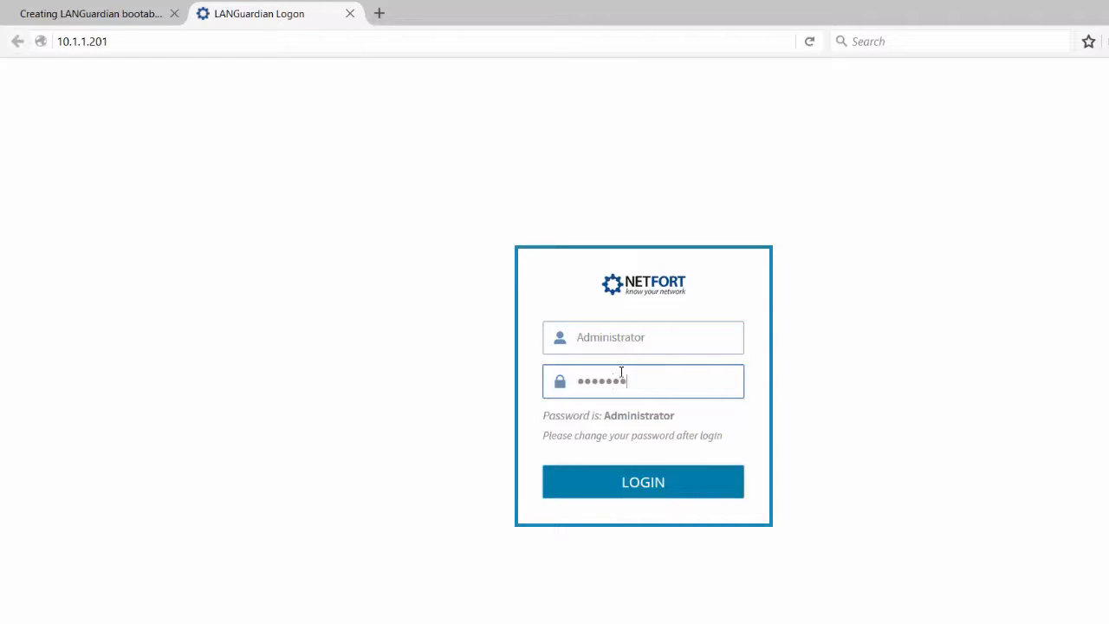
click(643, 481)
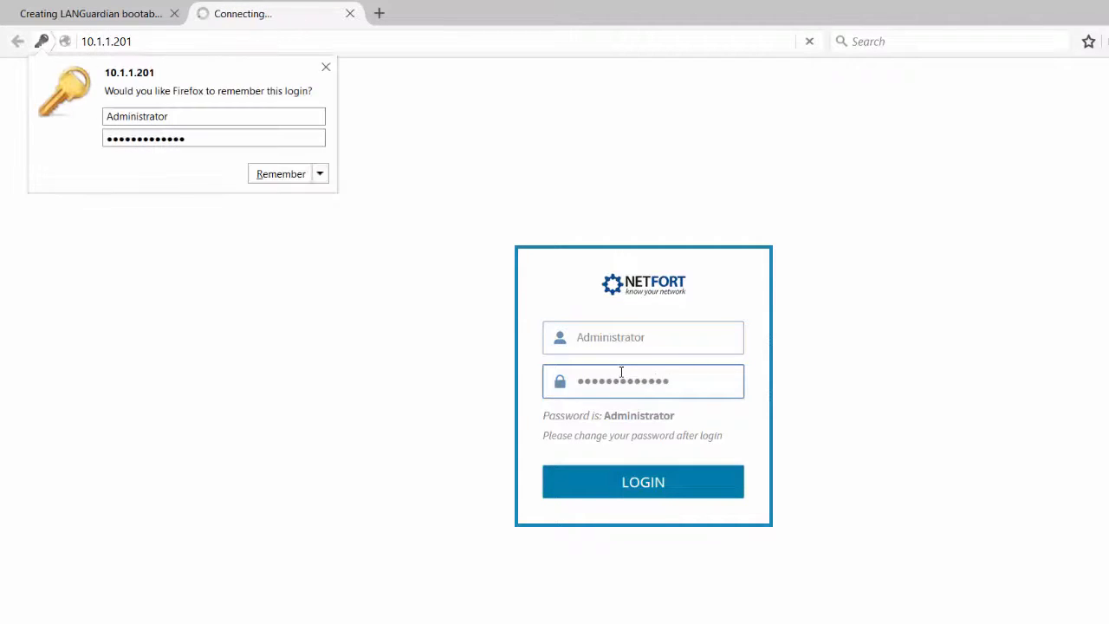
click(641, 481)
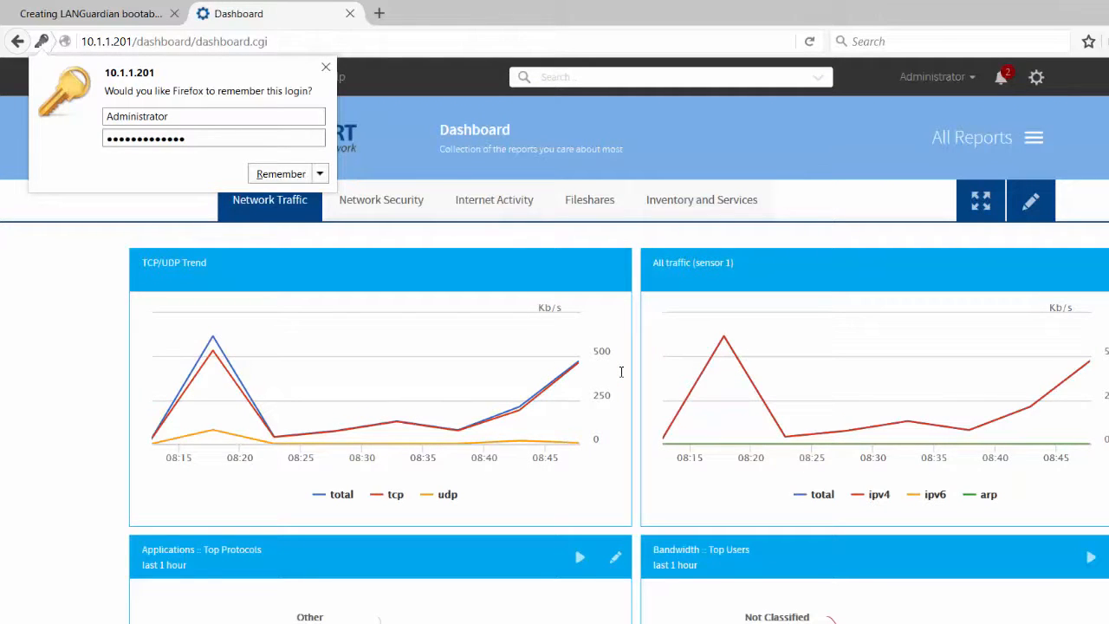
mouse_move(291, 108)
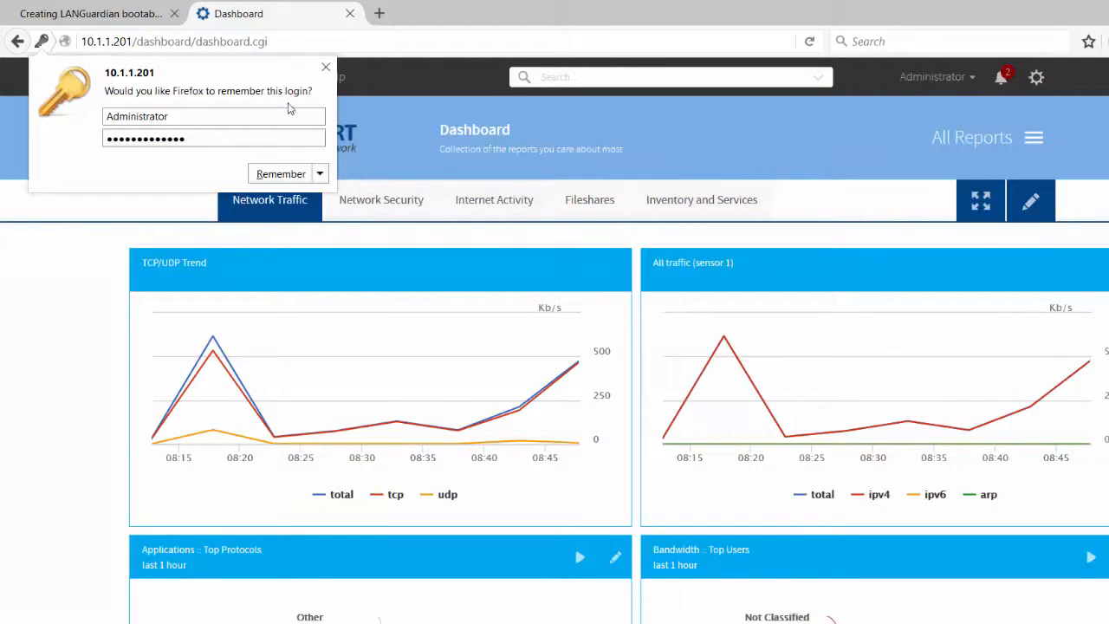
mouse_move(286, 176)
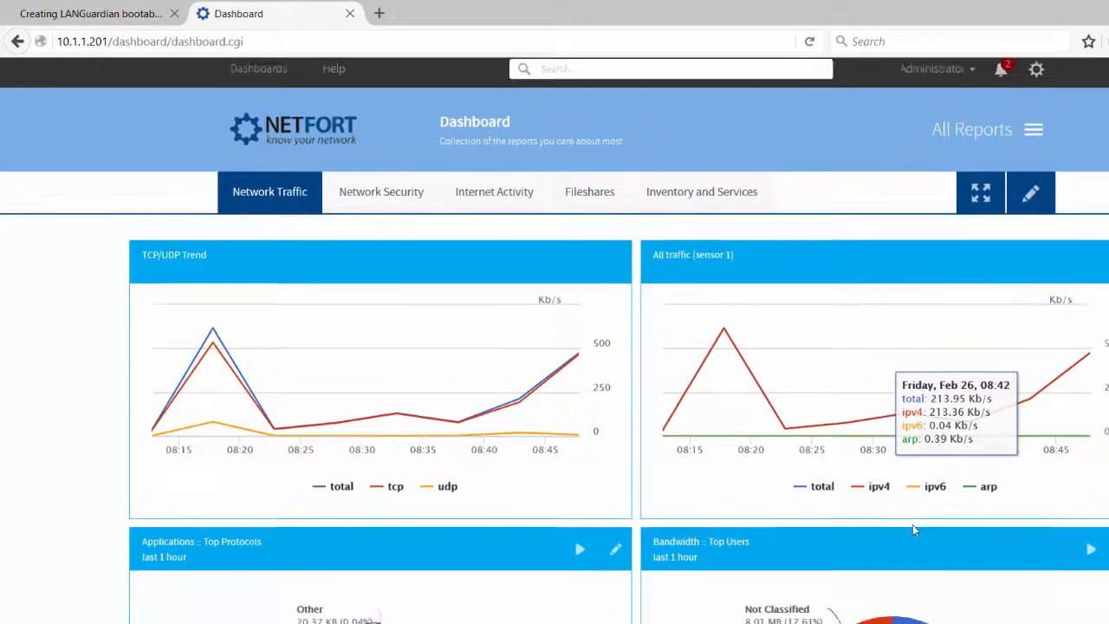
Step: Scroll through the Network Traffic dashboard's protocol and bandwidth charts
scroll(down, 3)
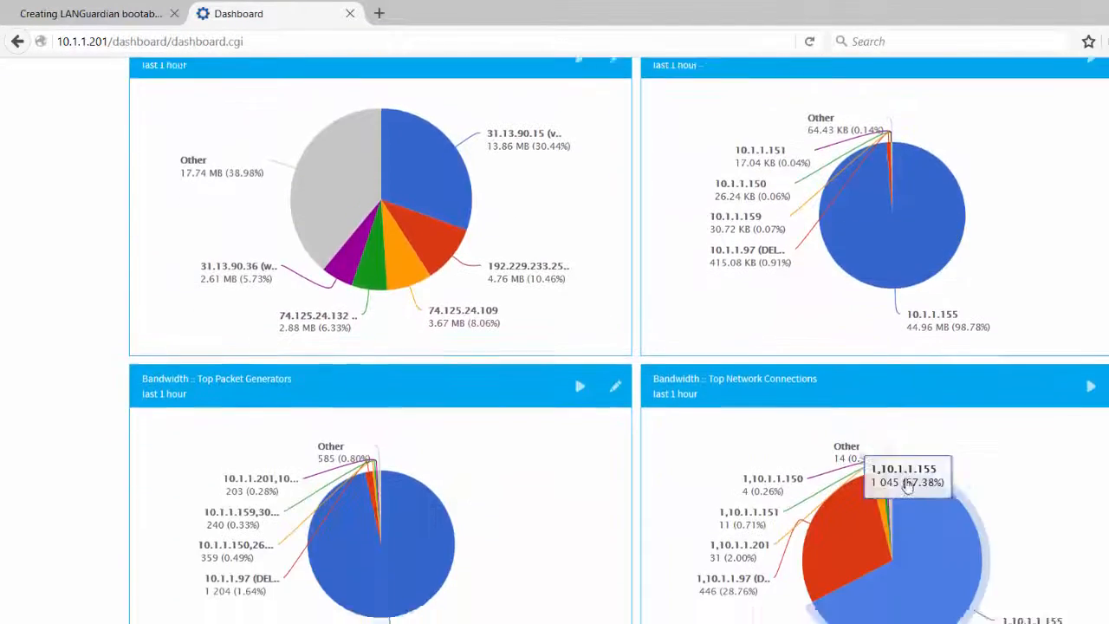
scroll(up, 3)
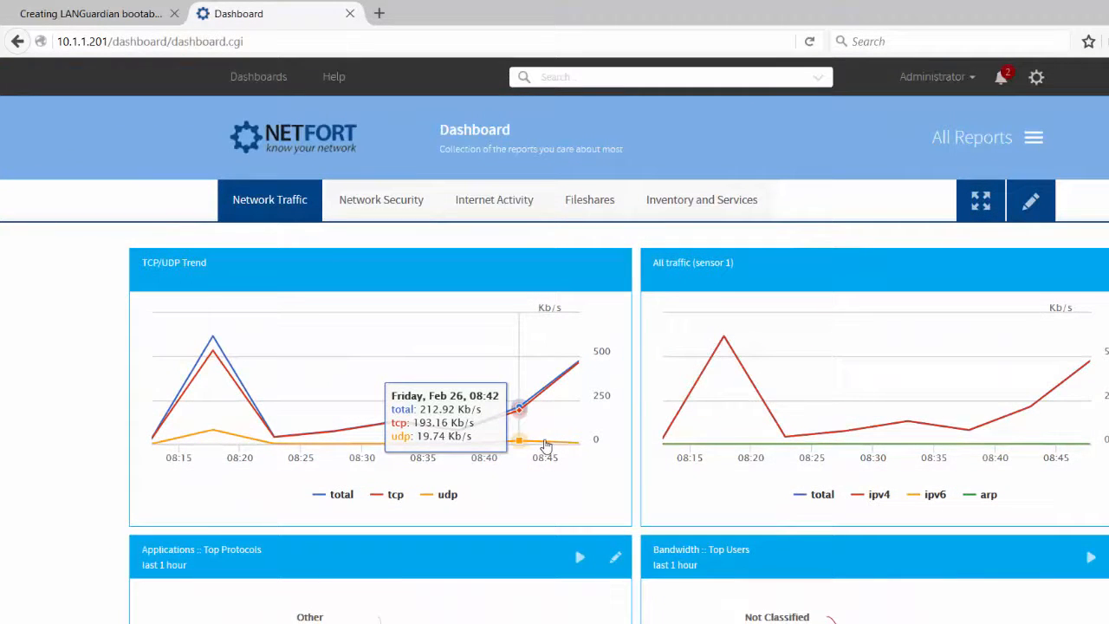
mouse_move(539, 450)
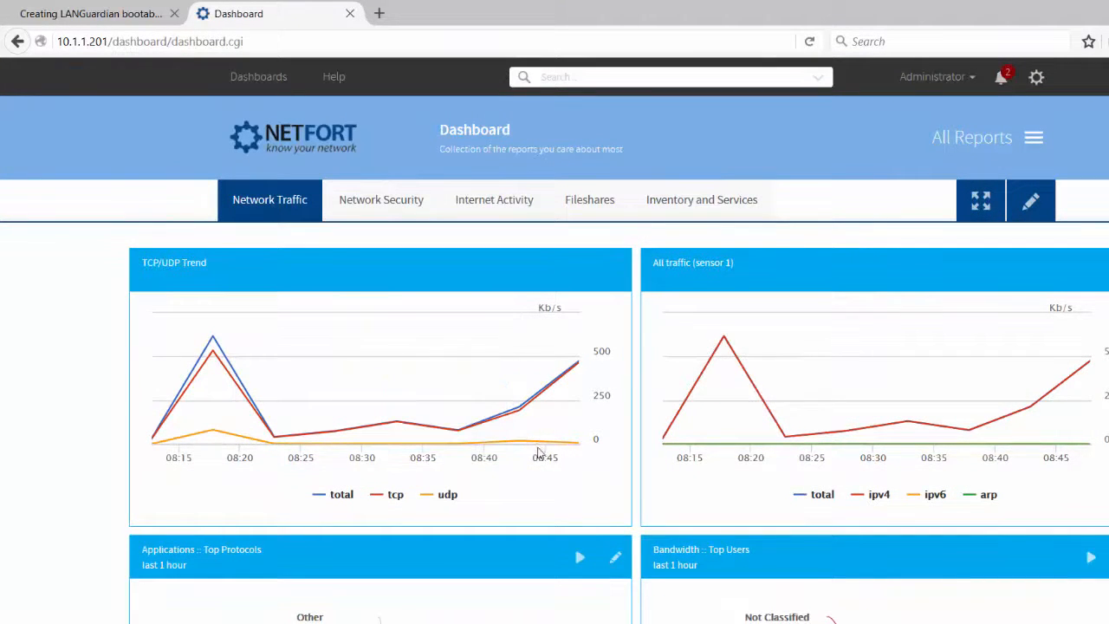
mouse_move(577, 360)
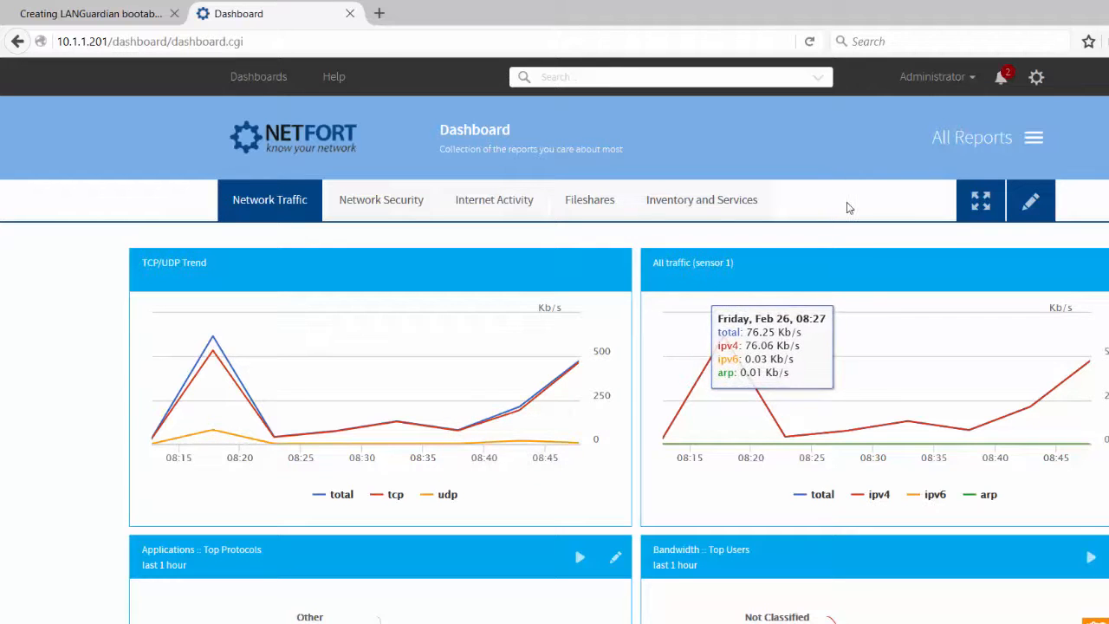
mouse_move(1003, 78)
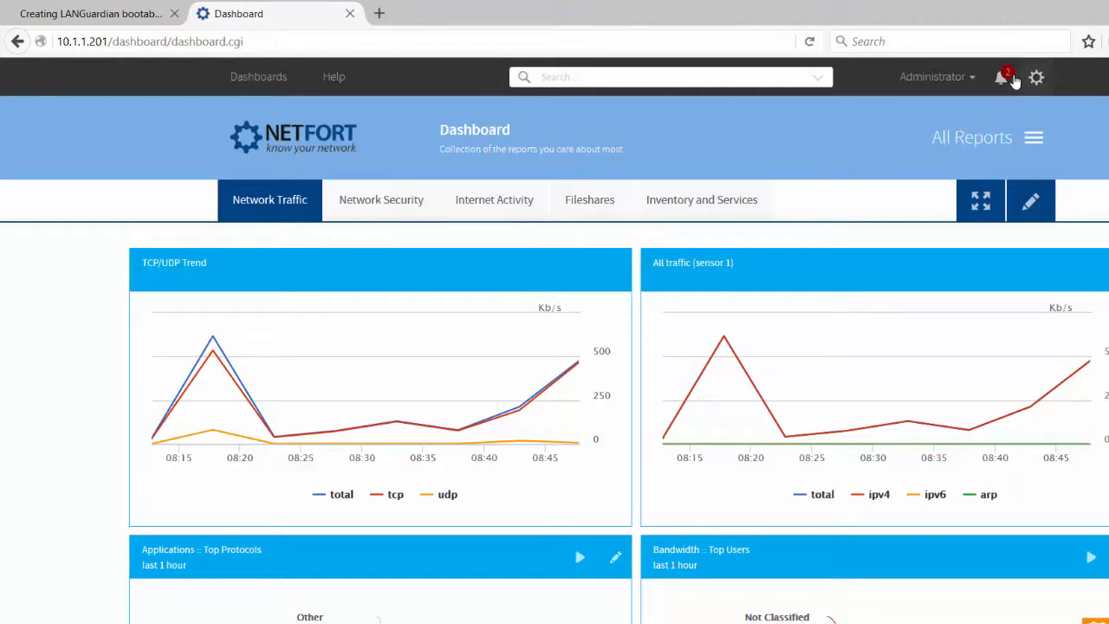
mouse_move(1001, 86)
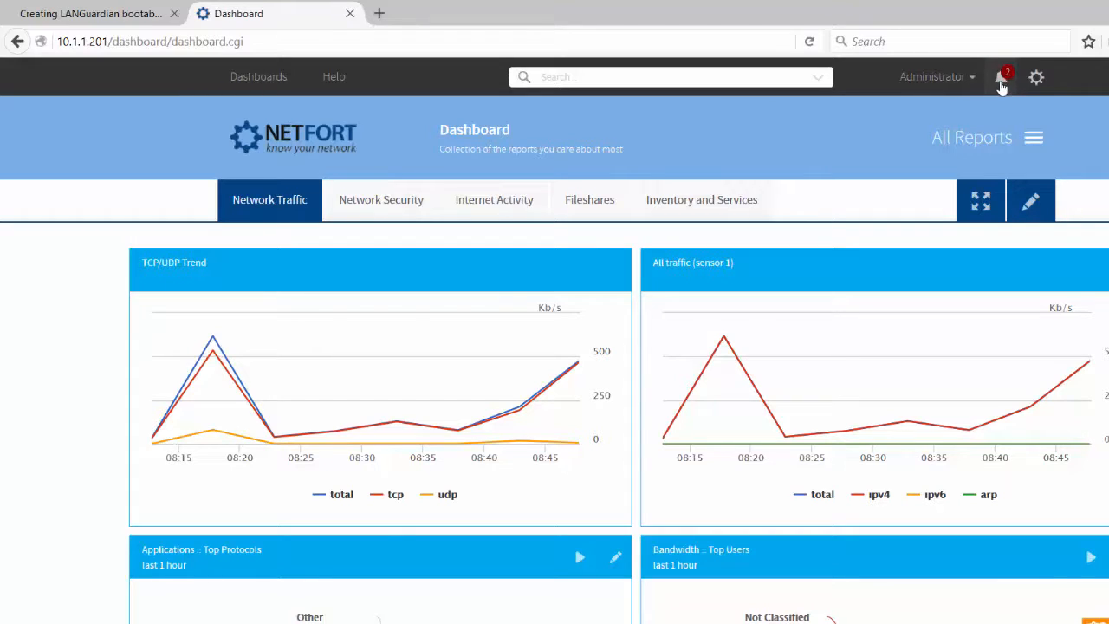
Step: Show the pending notification that the Identity Module isn't configured
click(1002, 77)
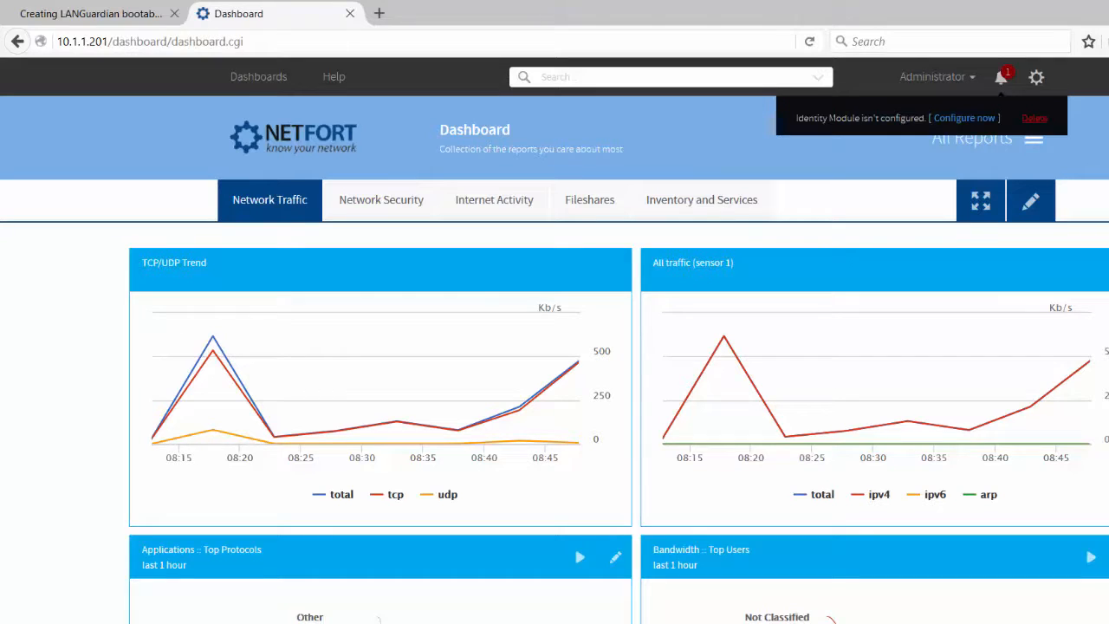
mouse_move(852, 135)
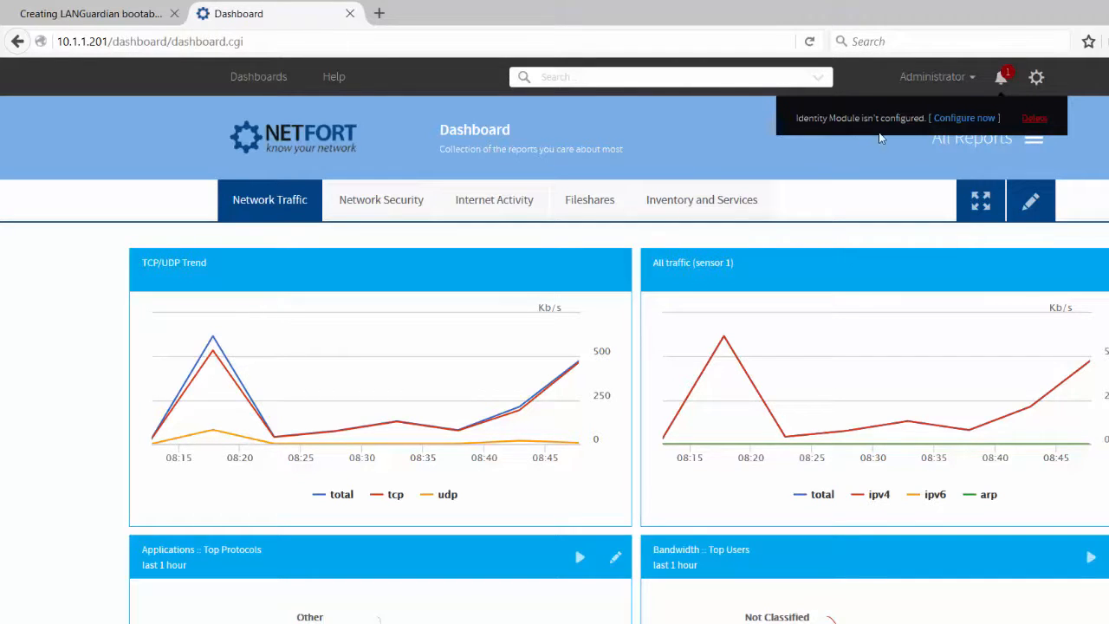
mouse_move(984, 124)
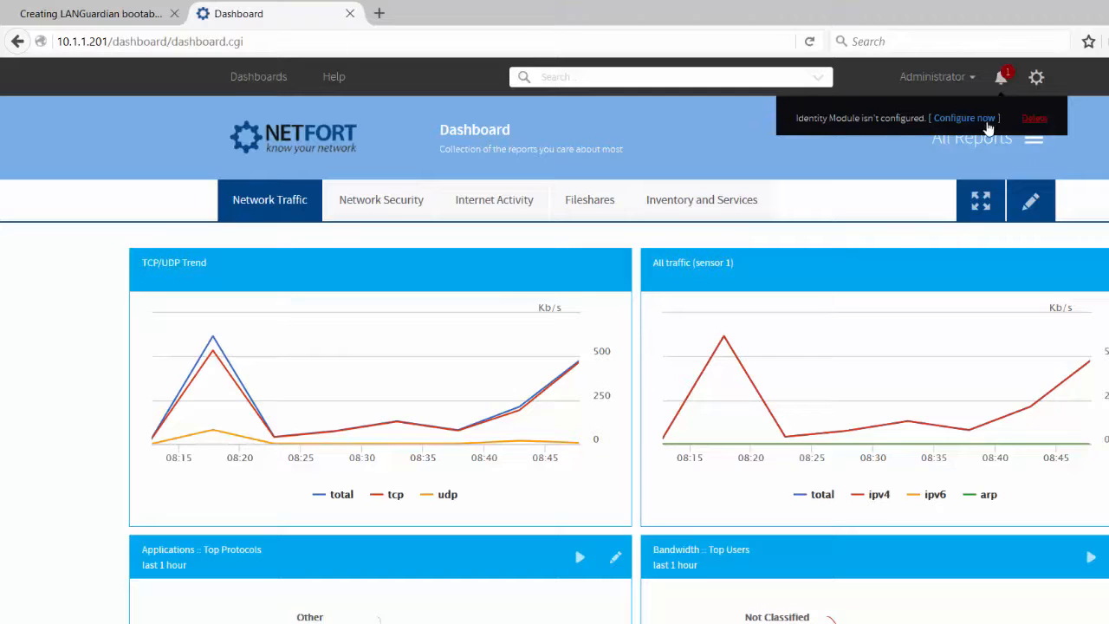
mouse_move(988, 132)
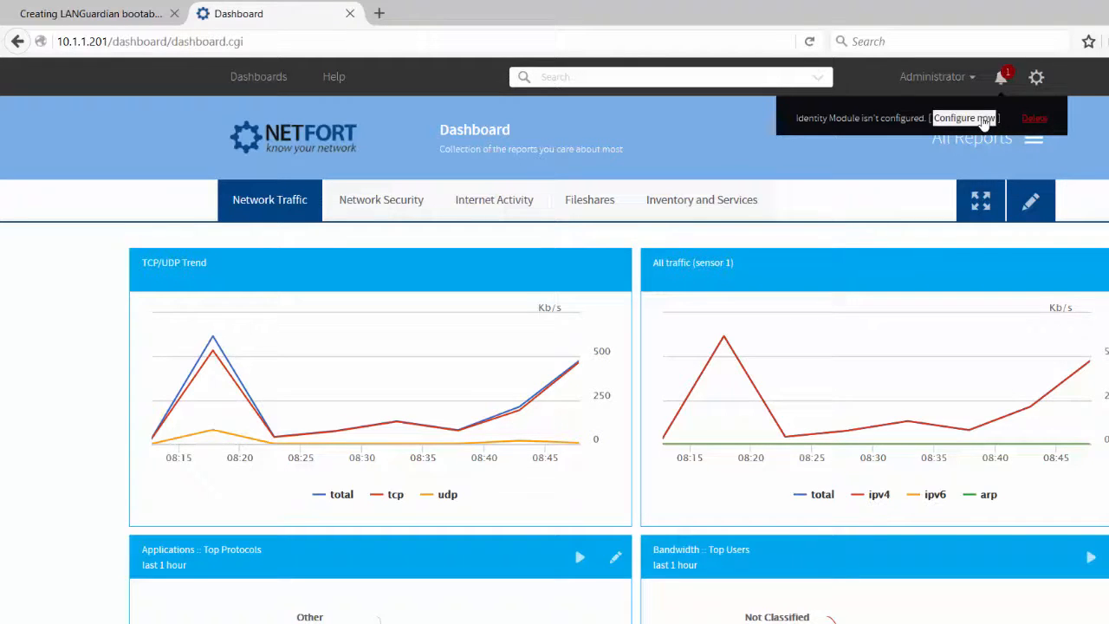
Step: Choose 'Configure now' and add a domain, reaching the Find Domain Controllers form
click(963, 118)
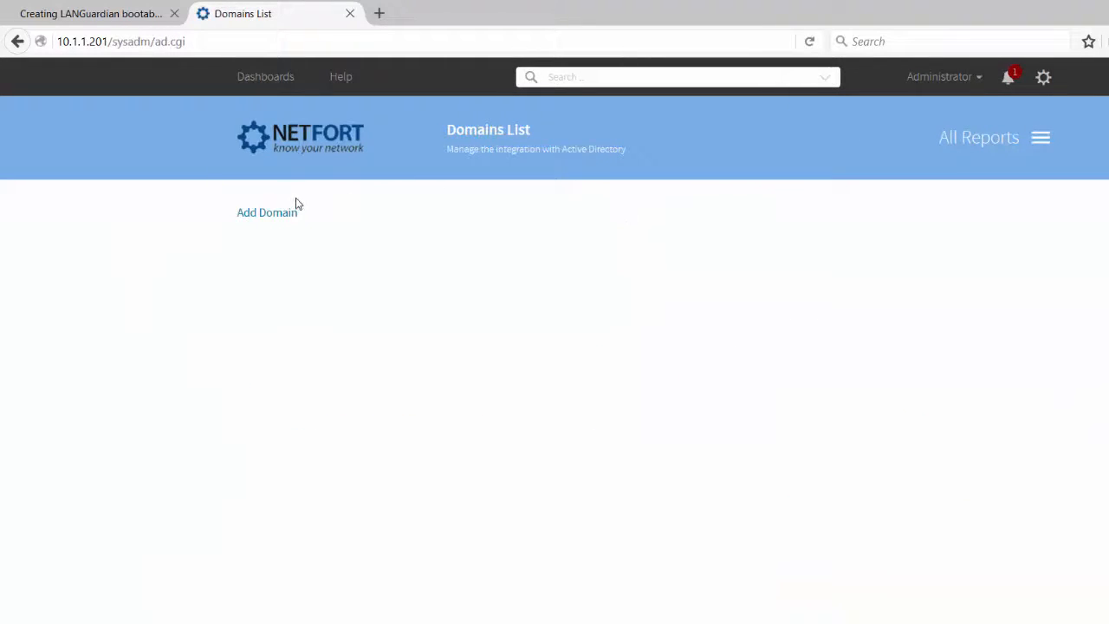
click(266, 212)
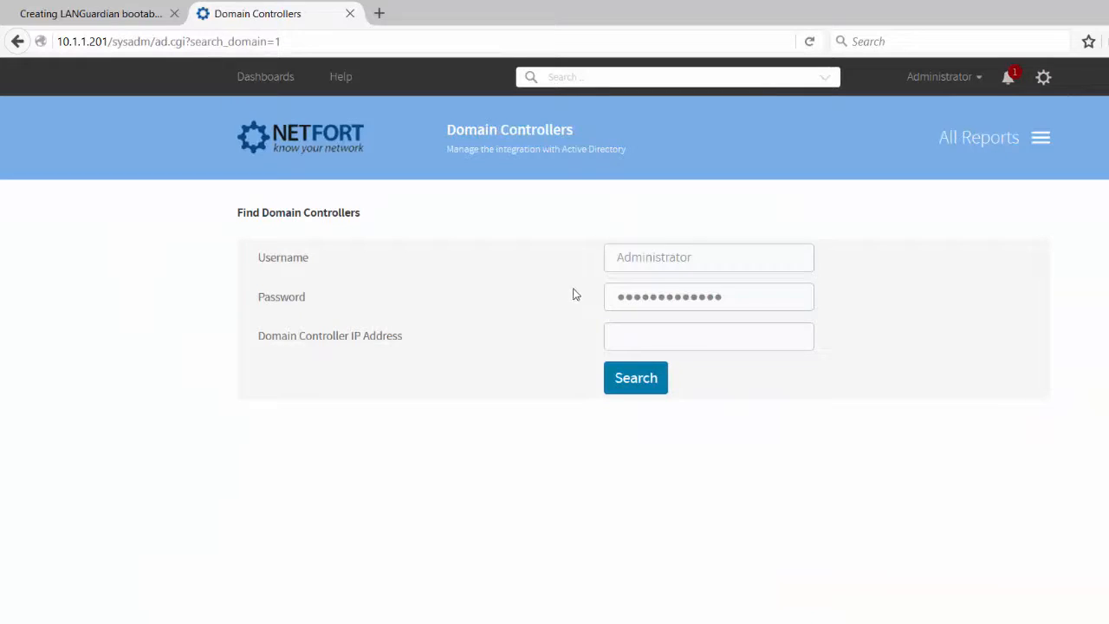
mouse_move(326, 173)
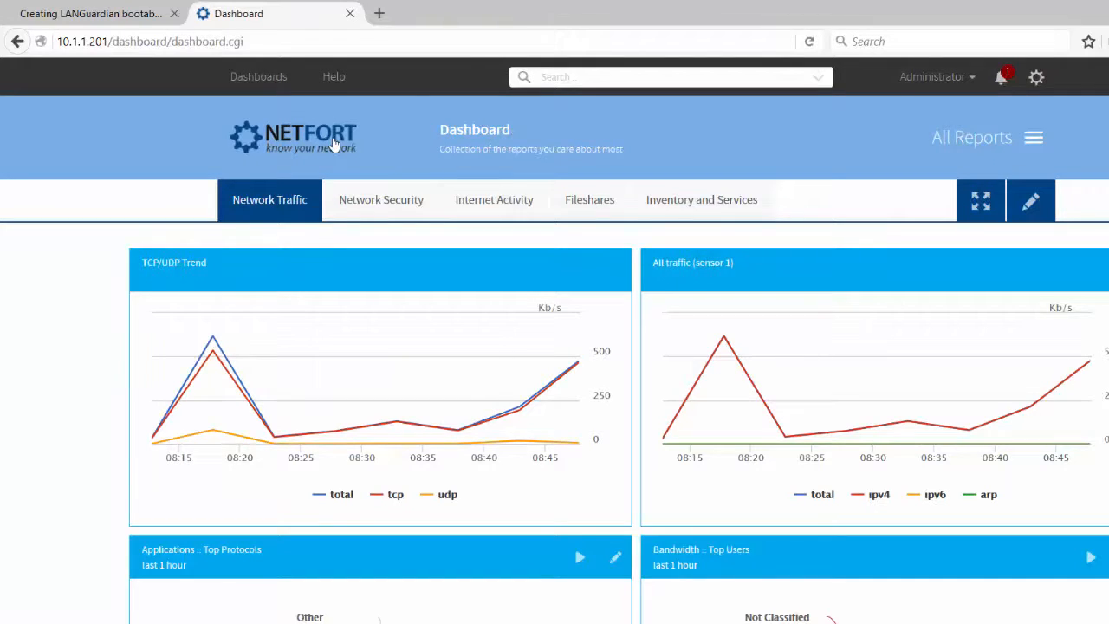
mouse_move(416, 93)
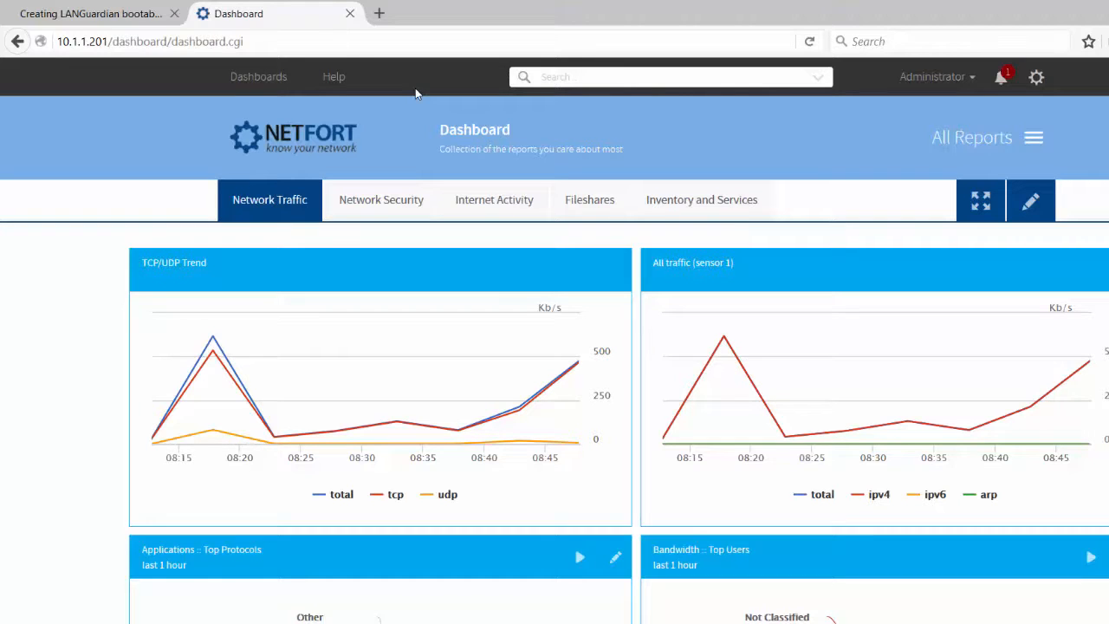
mouse_move(695, 163)
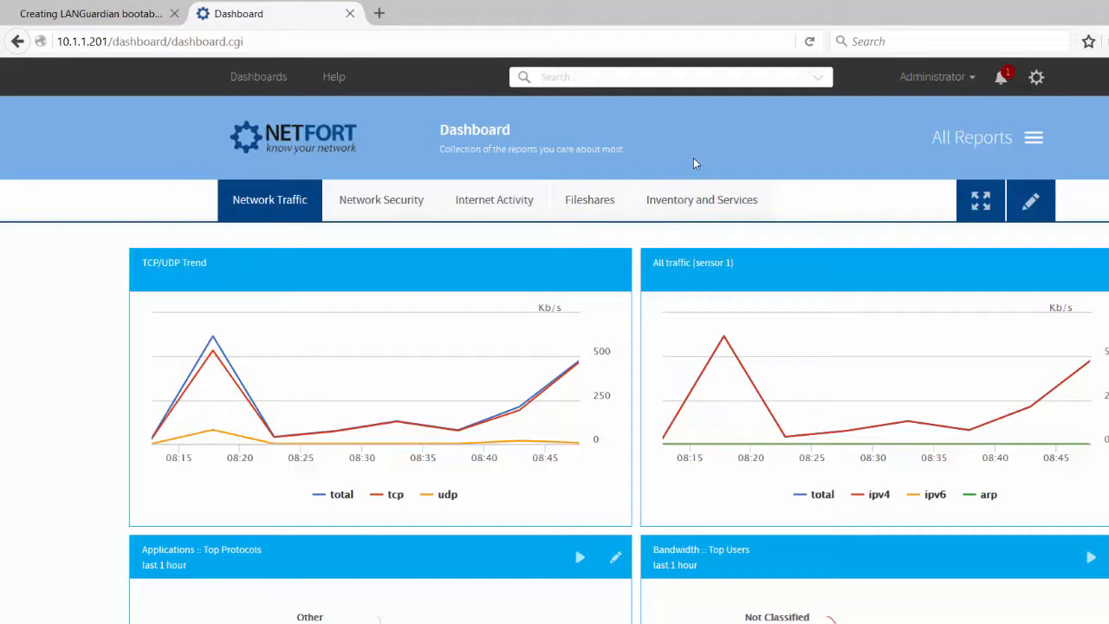
mouse_move(726, 163)
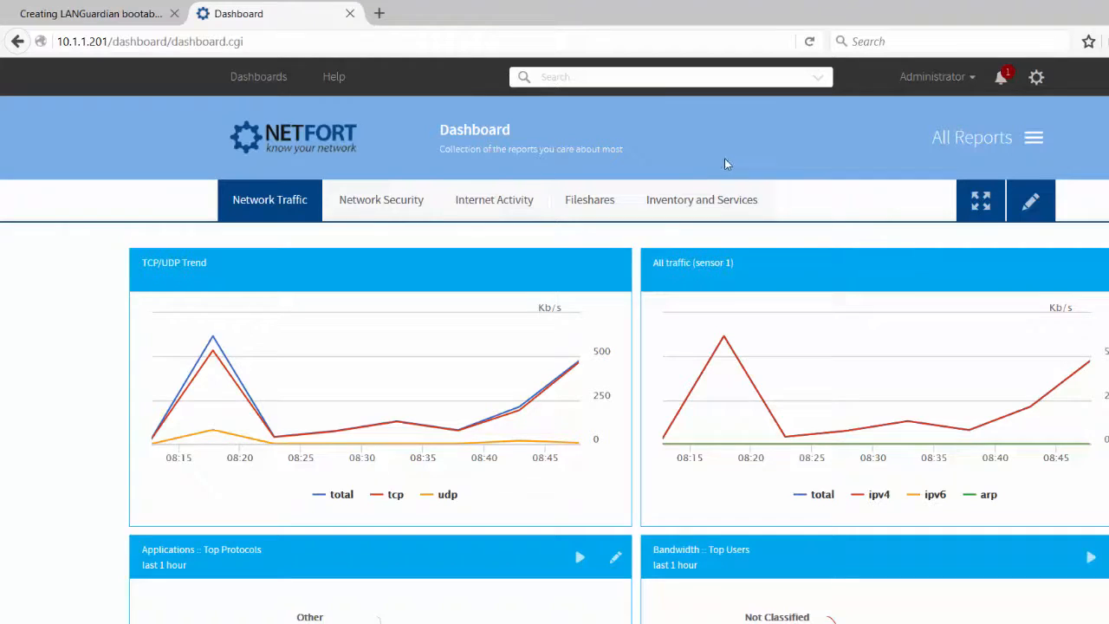
Step: Scroll the Network Traffic dashboard down to the Top Servers and Top Clients bandwidth charts
scroll(down, 3)
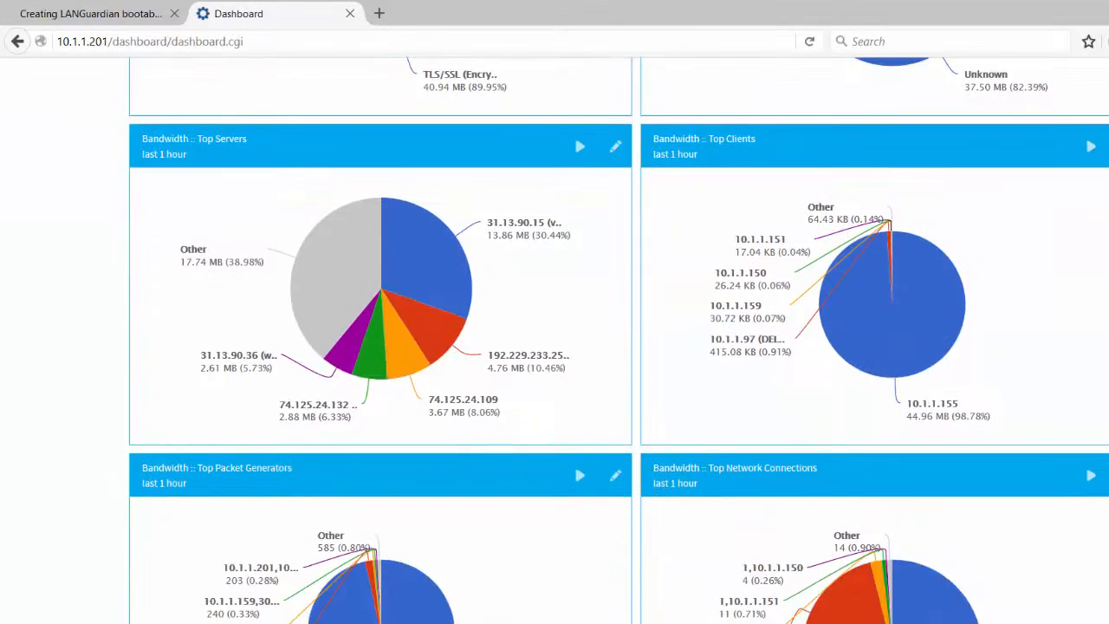